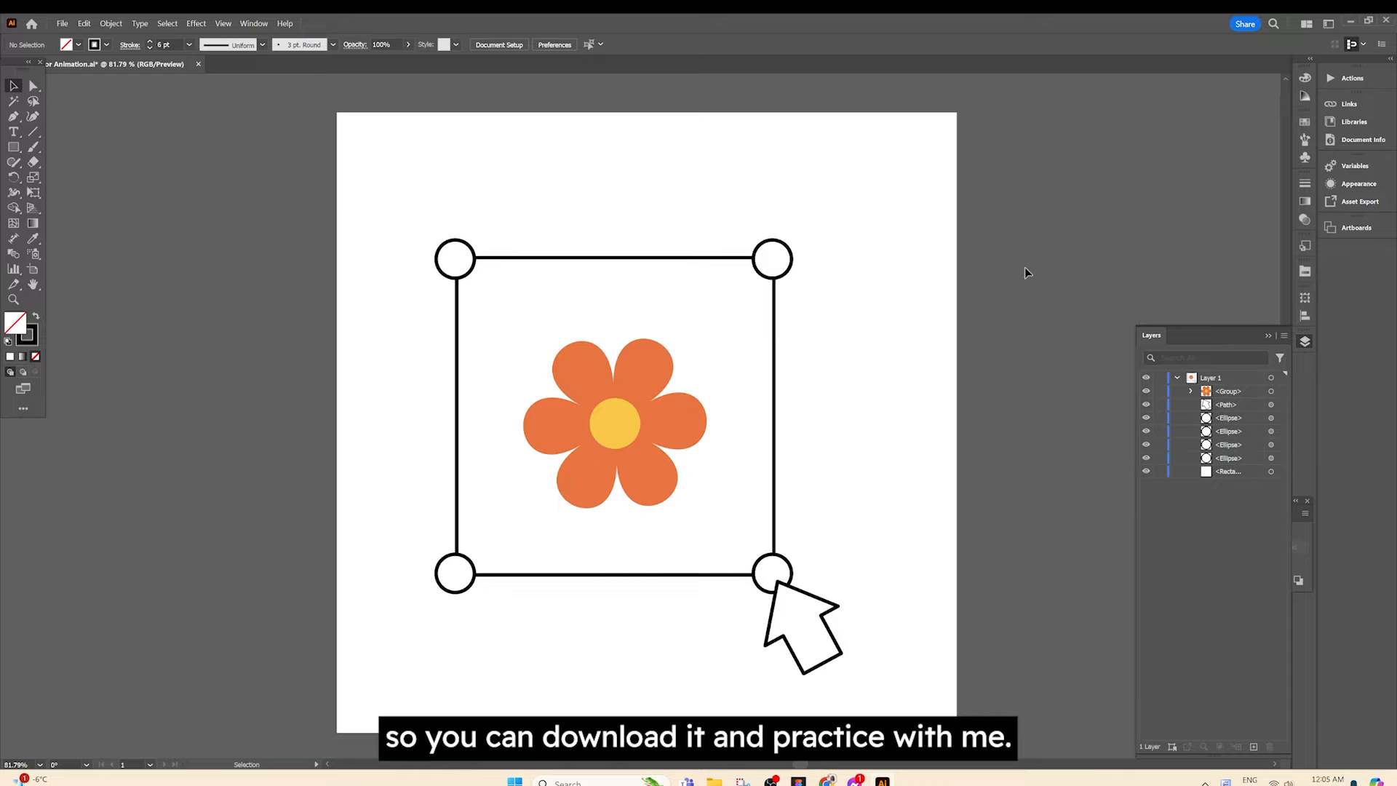
Step: Paste a copy of the outlined square behind it, fill it black, and hide it
left_click(772, 260)
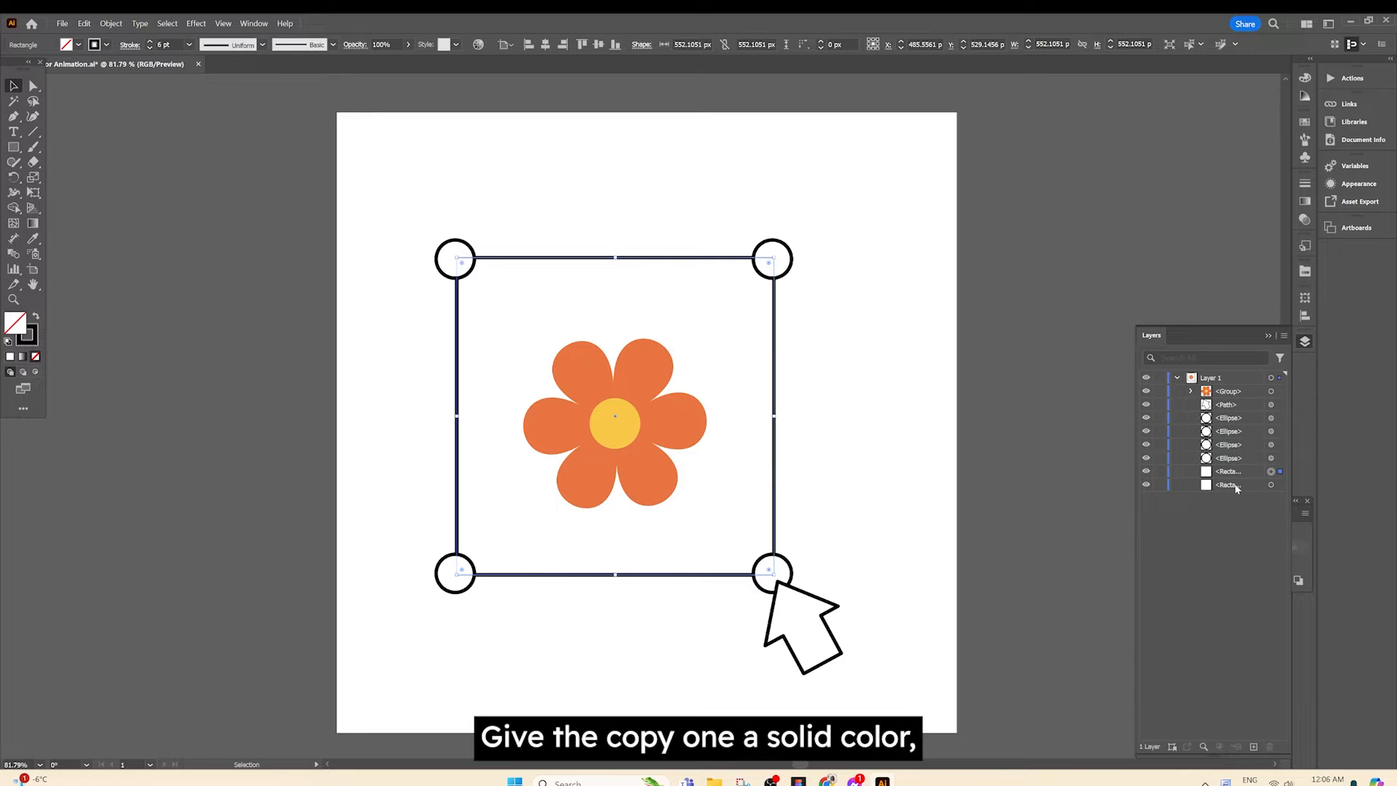
left_click(1229, 471)
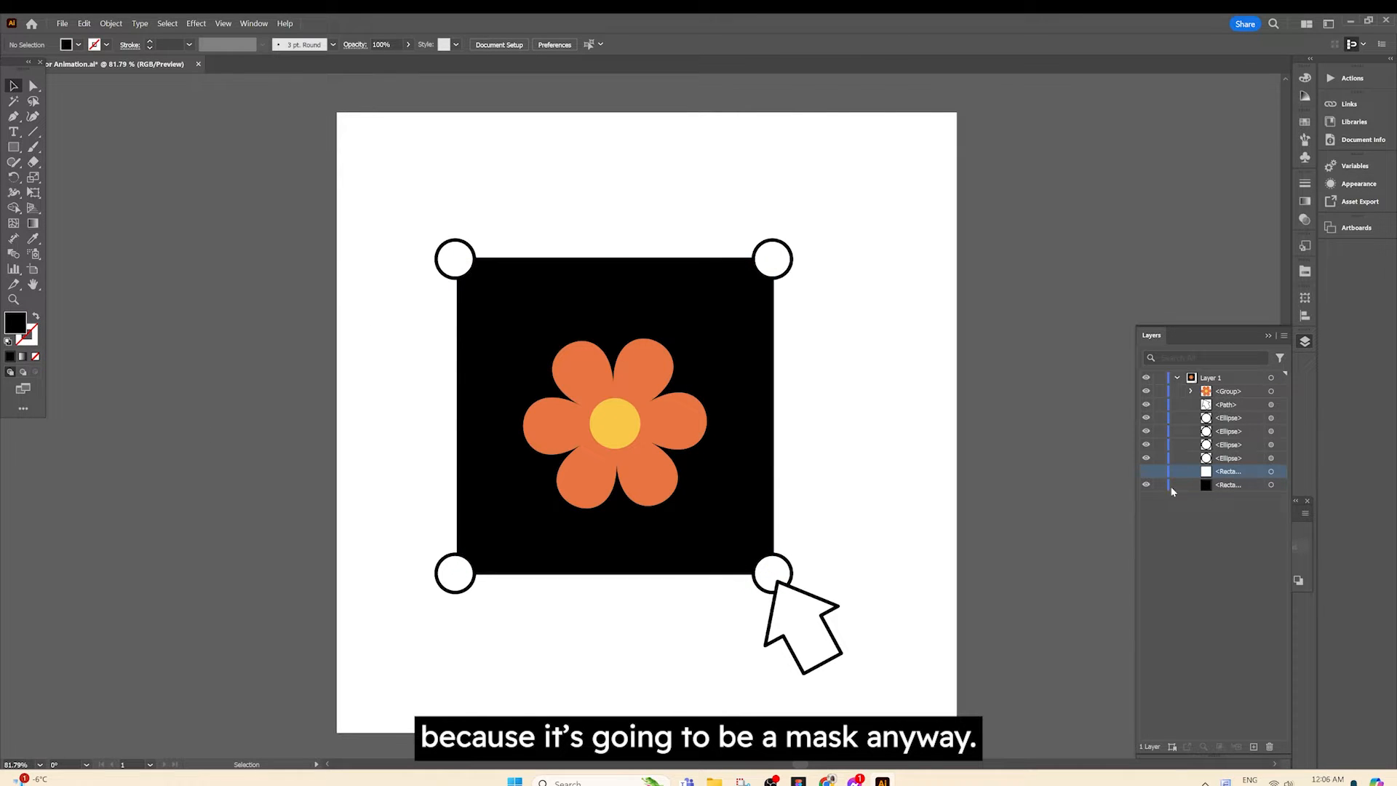
left_click(1147, 471)
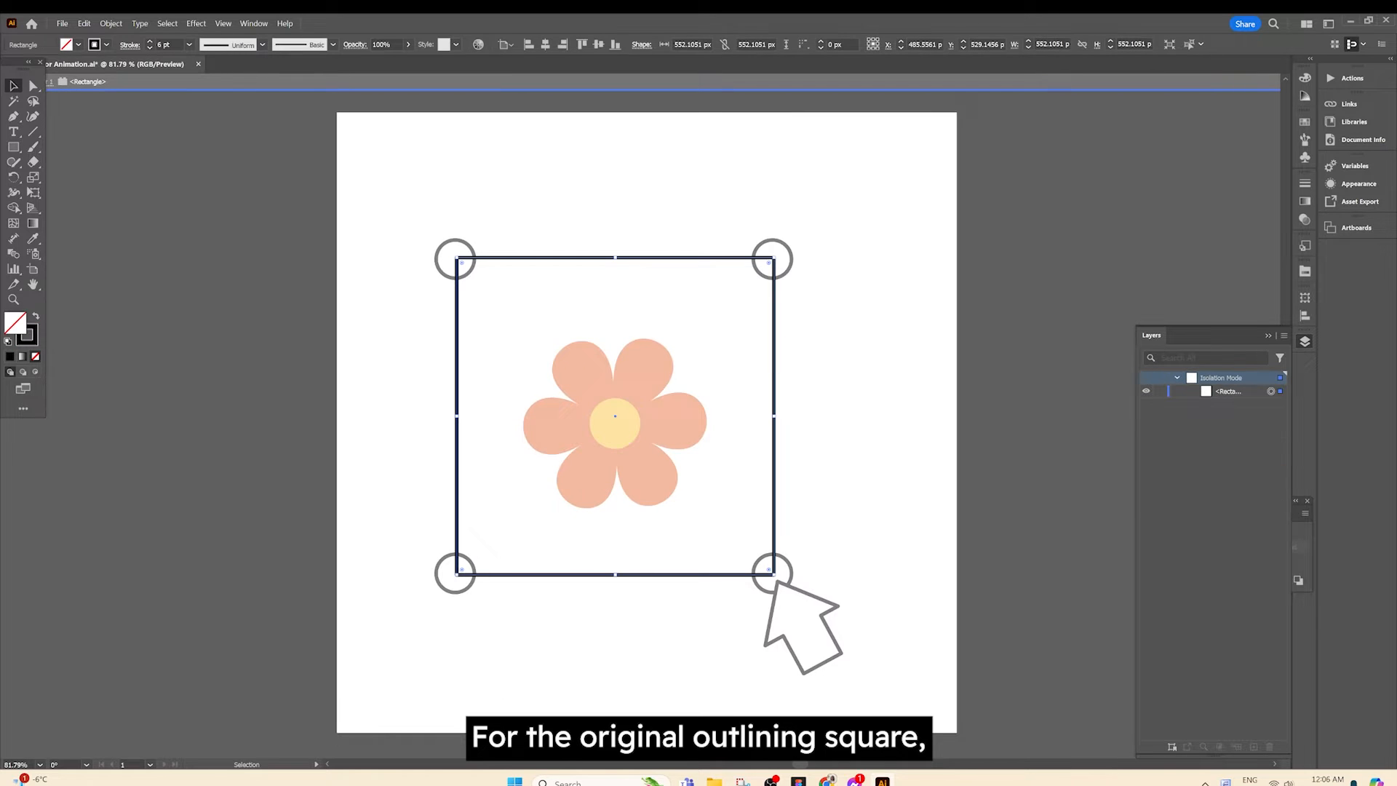
Step: Cut the square outline at its corners, then unhide and select the black square
left_click(32, 162)
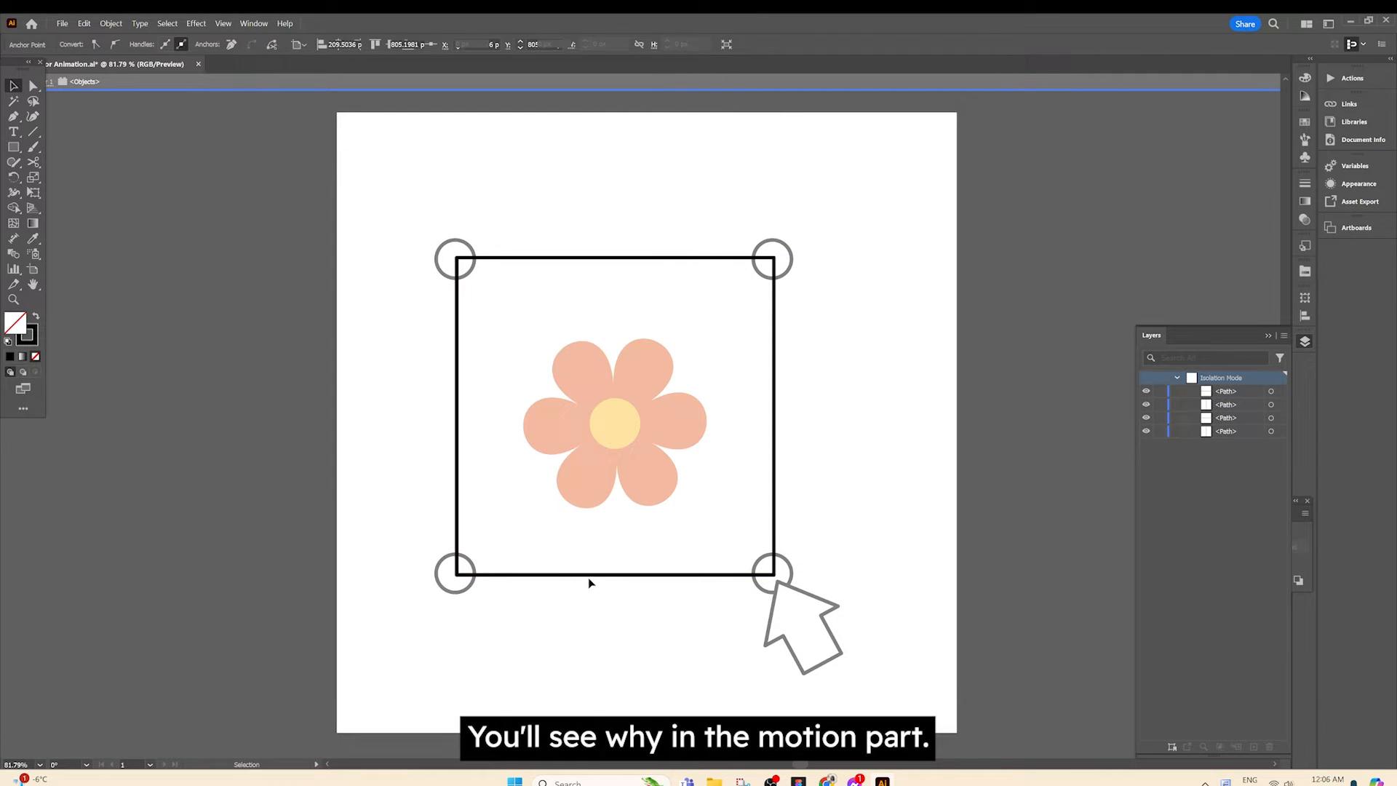
left_click(604, 575)
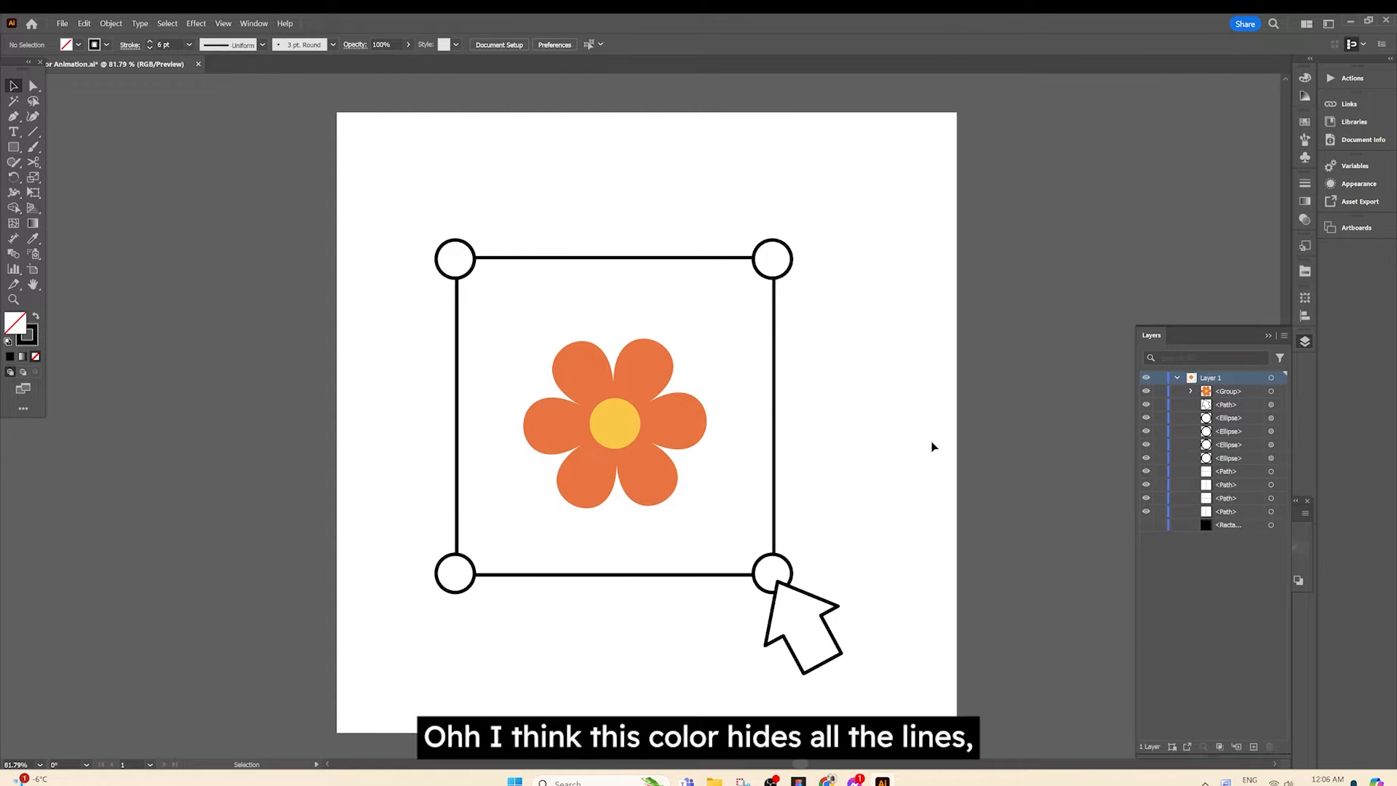
left_click(1228, 525)
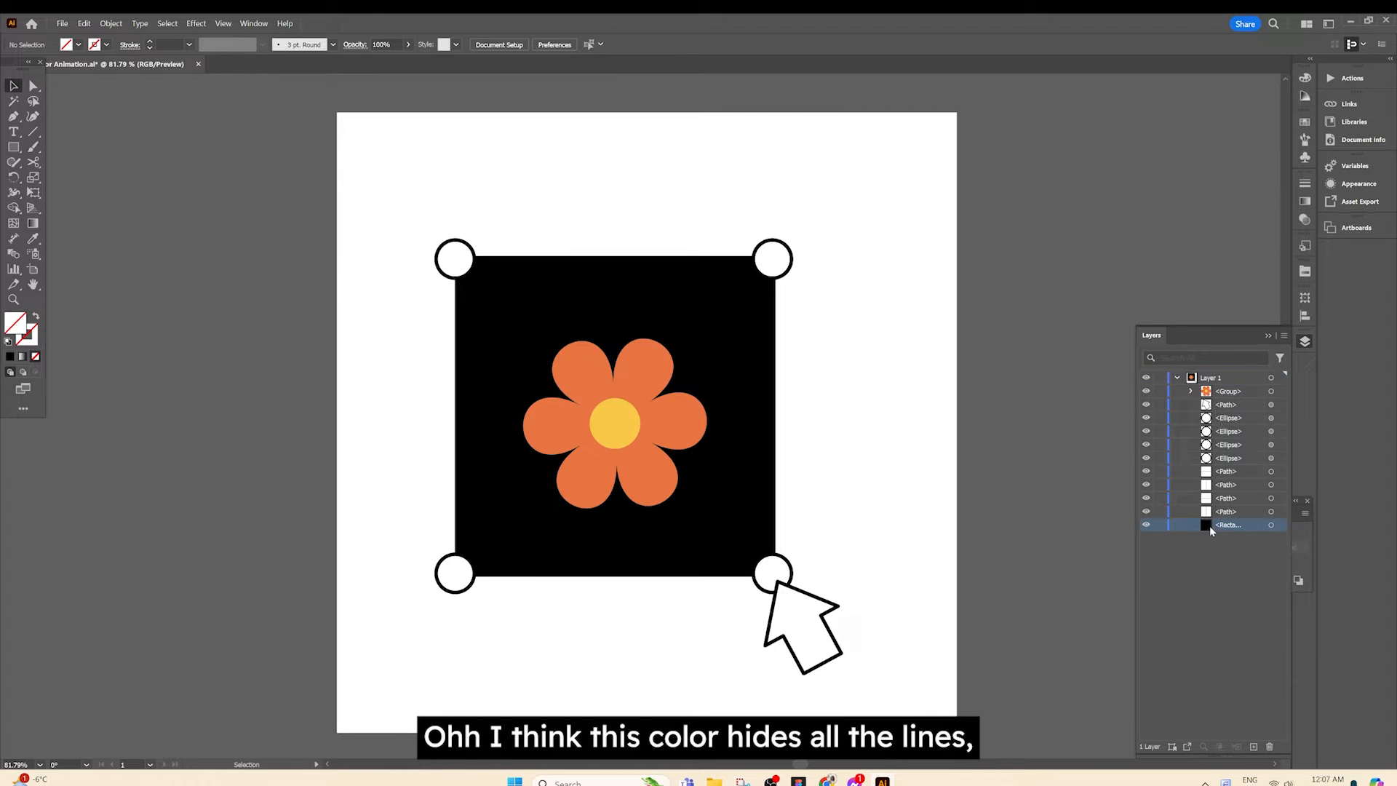
left_click(1229, 524)
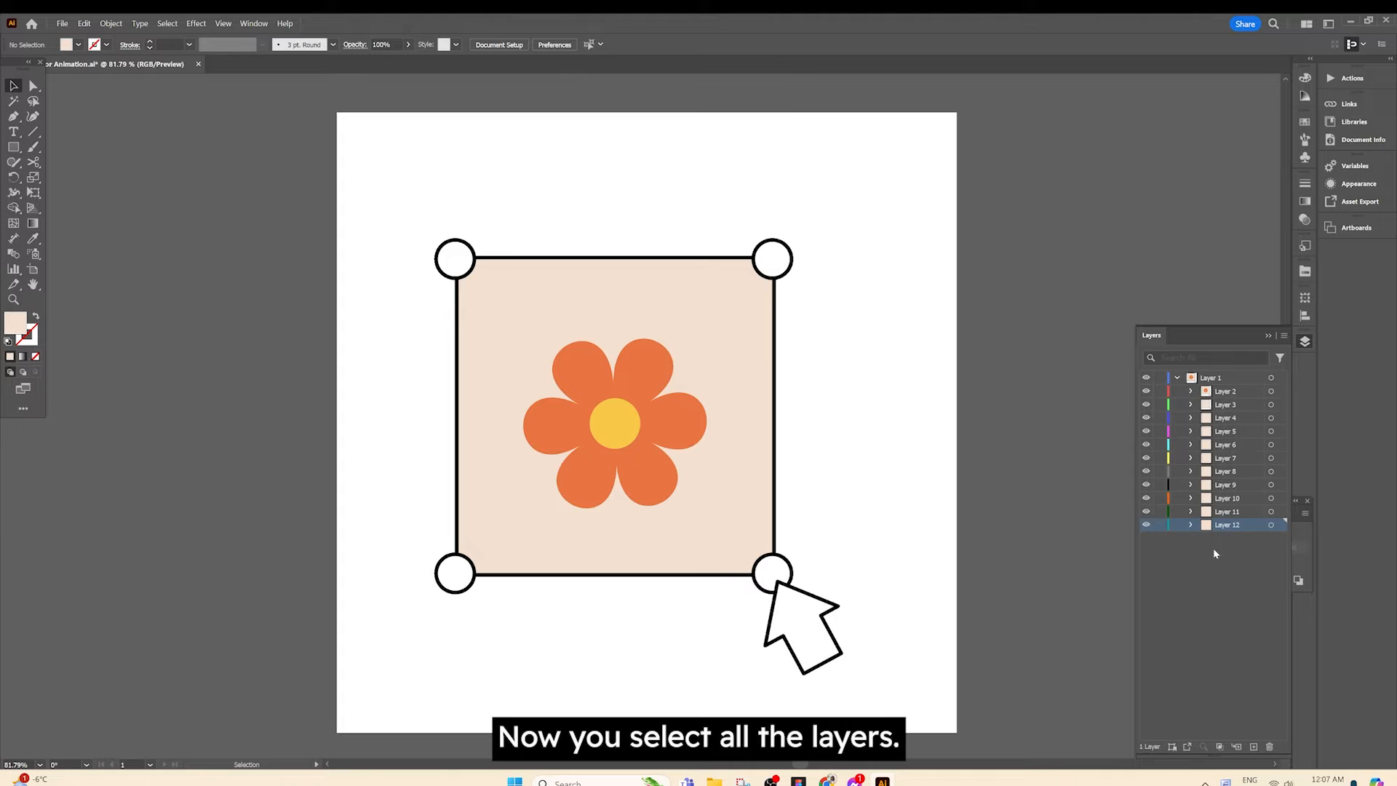
Step: Release the objects to top-level layers and rename the bottom layer 'Square Mask'
left_click(1176, 377)
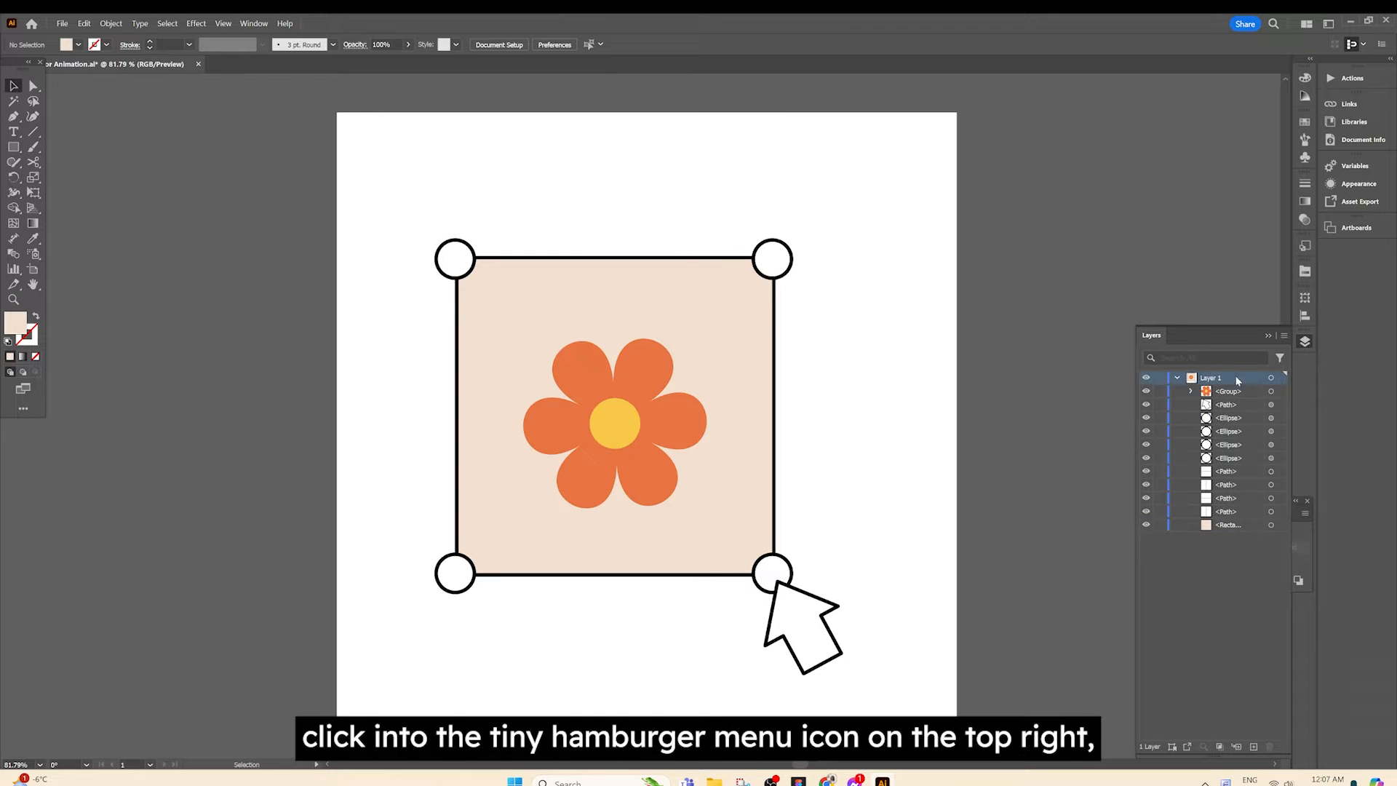
left_click(1283, 335)
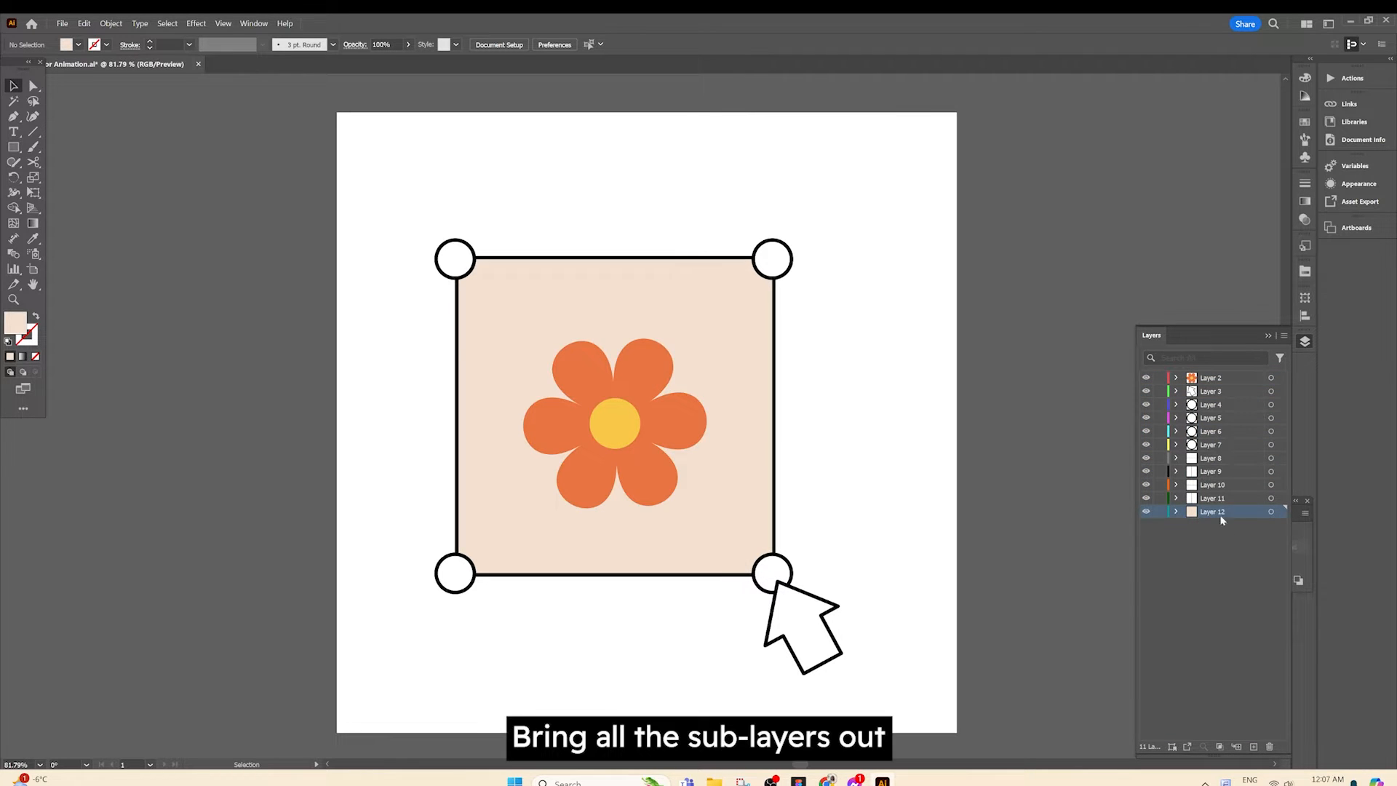
double_click(1212, 511)
type("Ma")
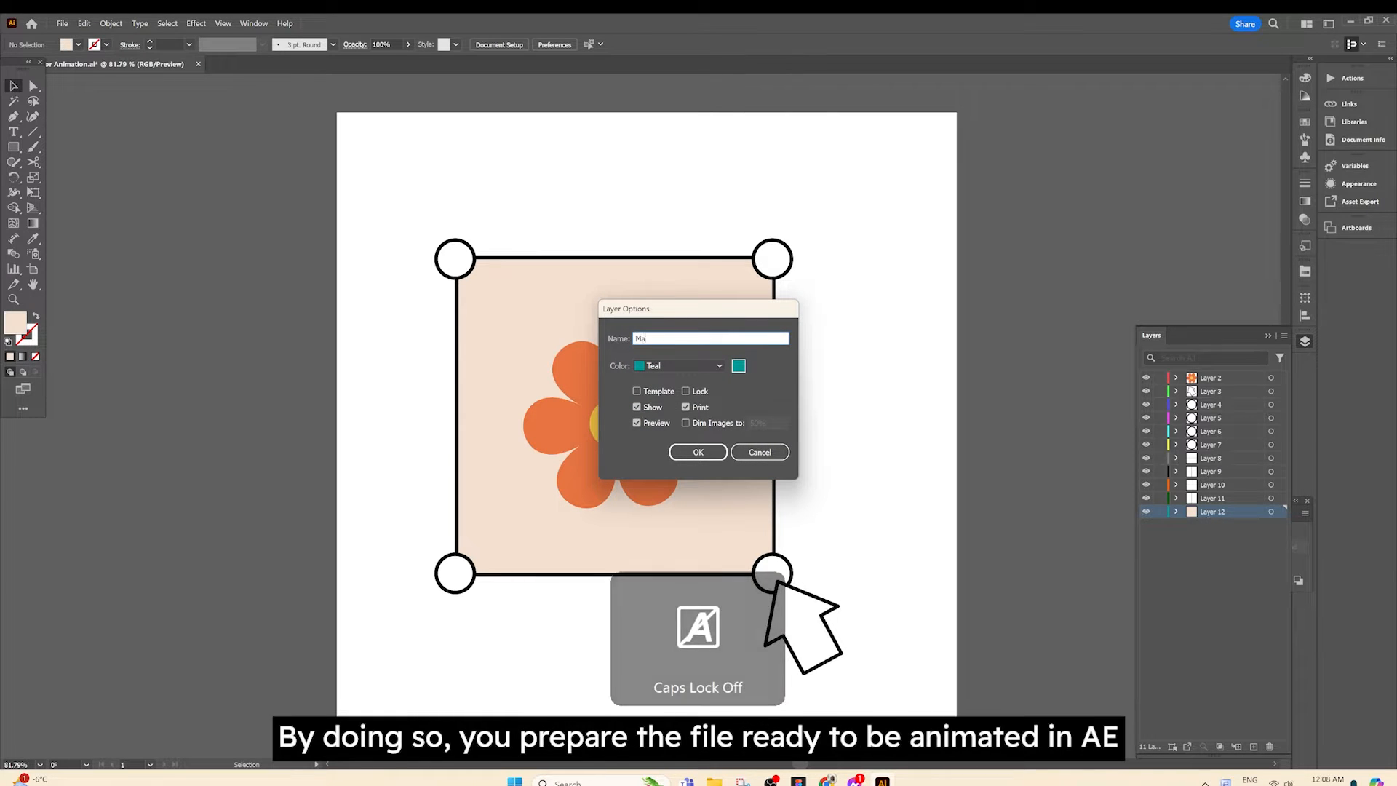
type("Square Mask")
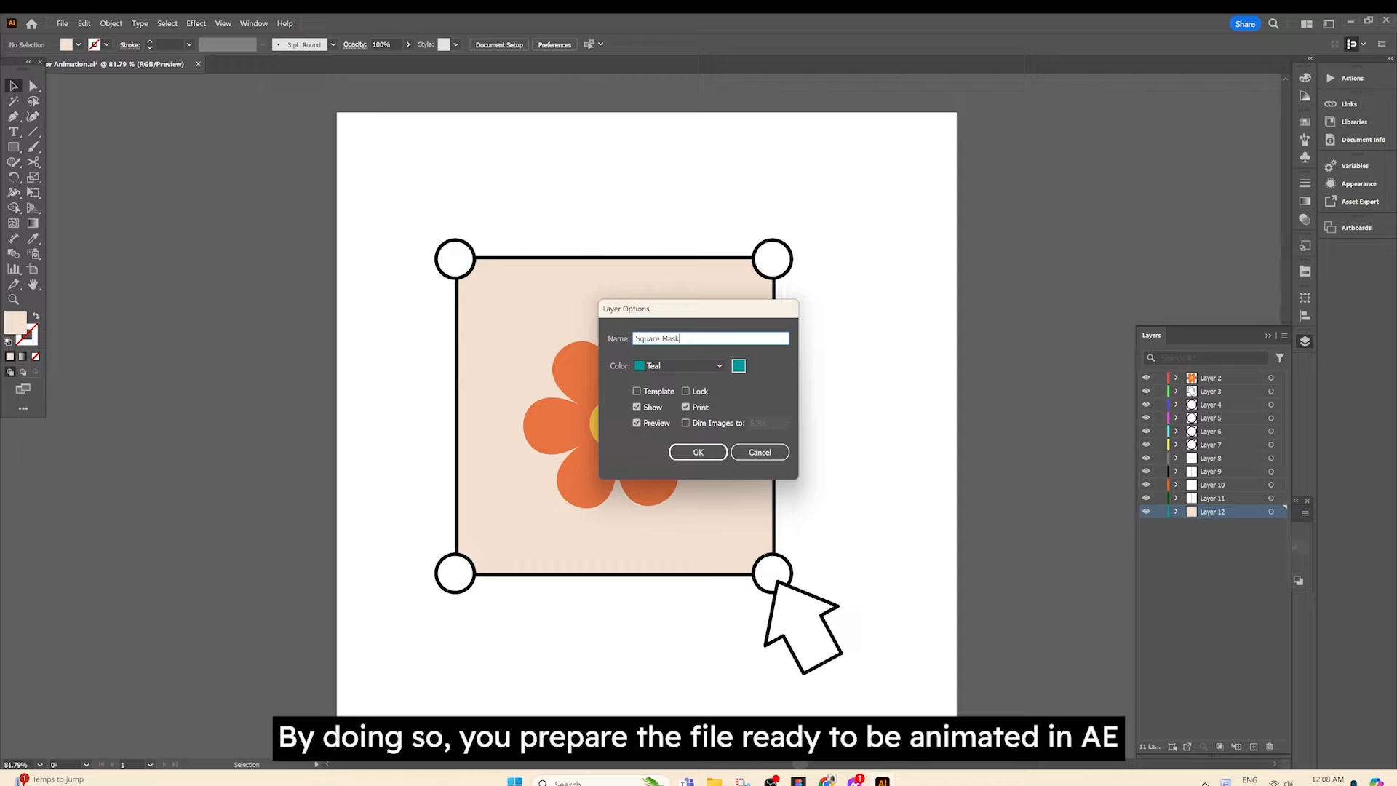
left_click(698, 452)
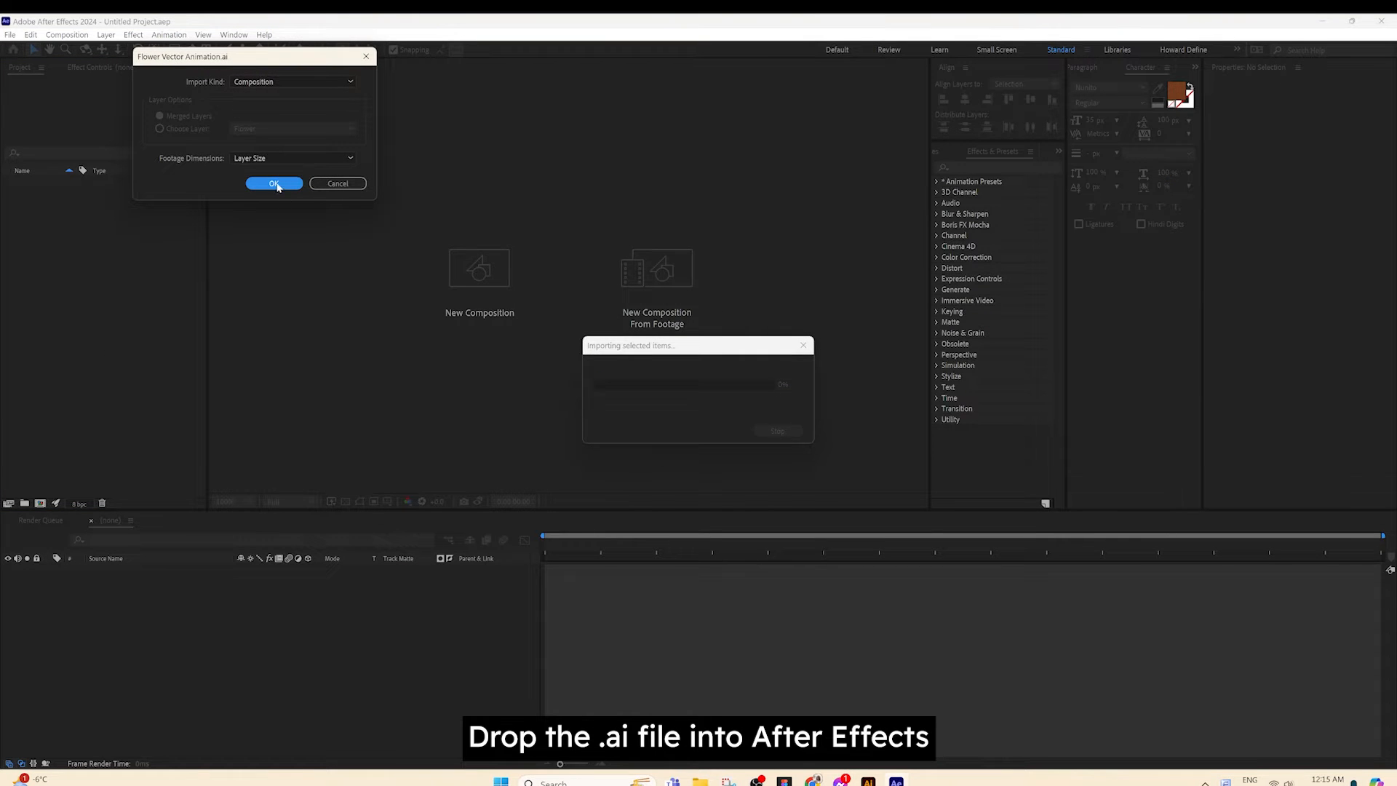
Step: Import the .ai file as a composition, open it, and set a white background
left_click(274, 184)
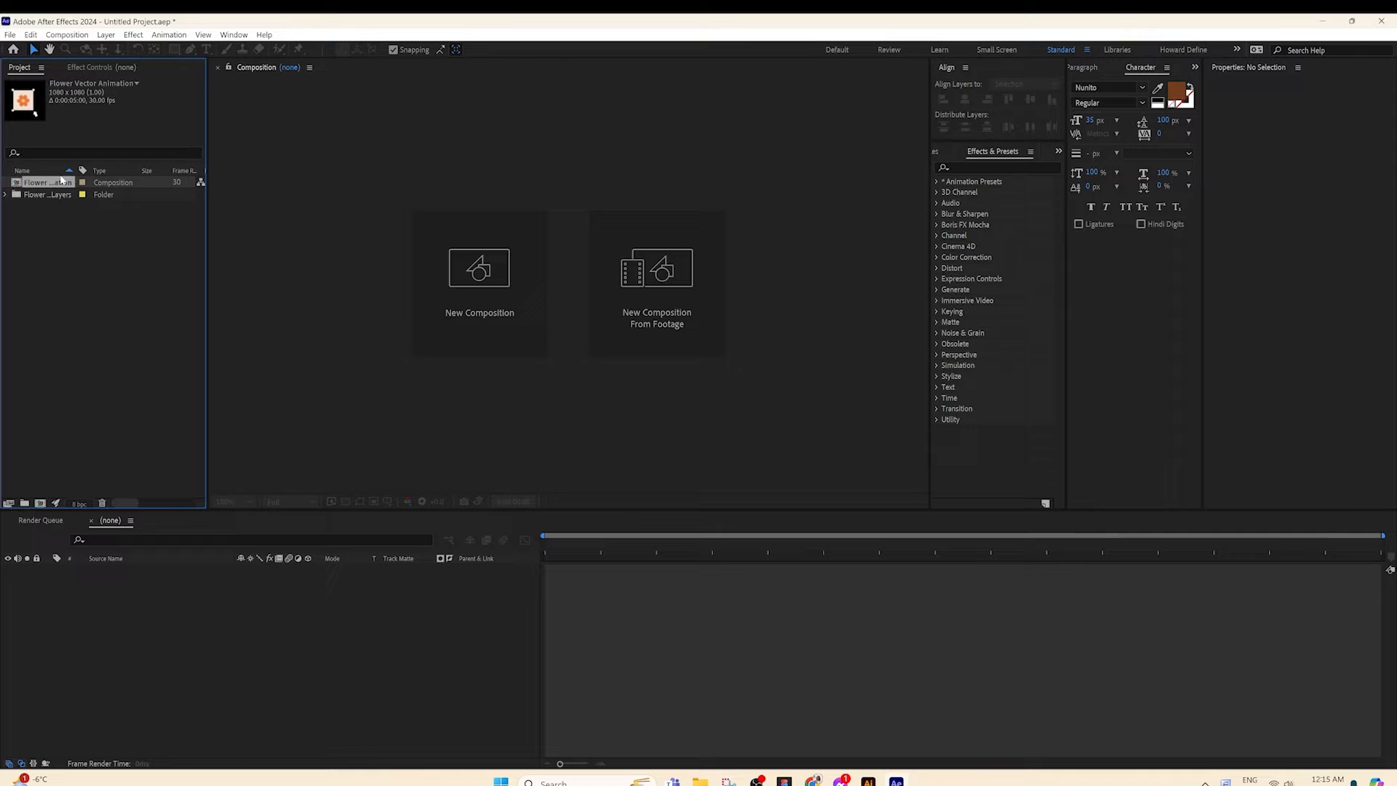
double_click(46, 181)
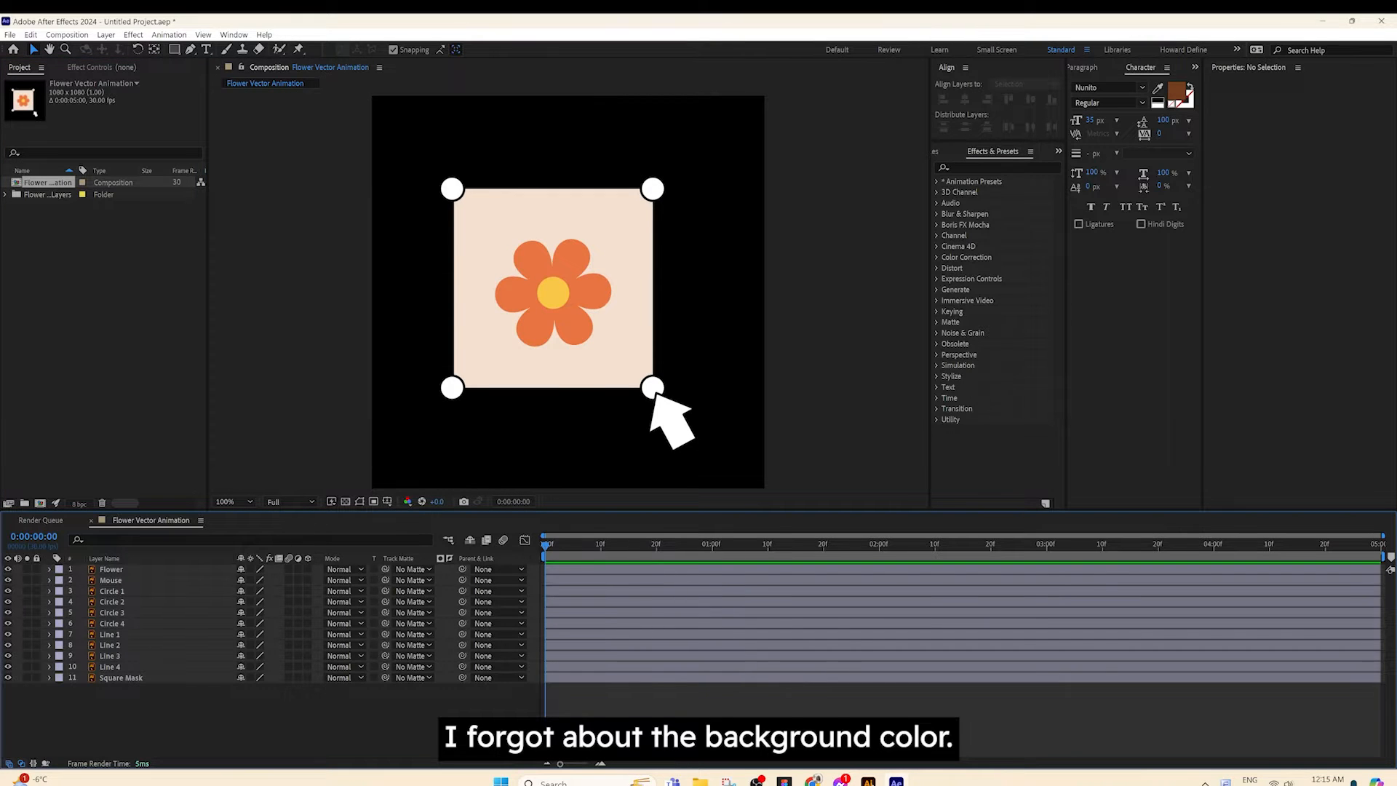
left_click(66, 34)
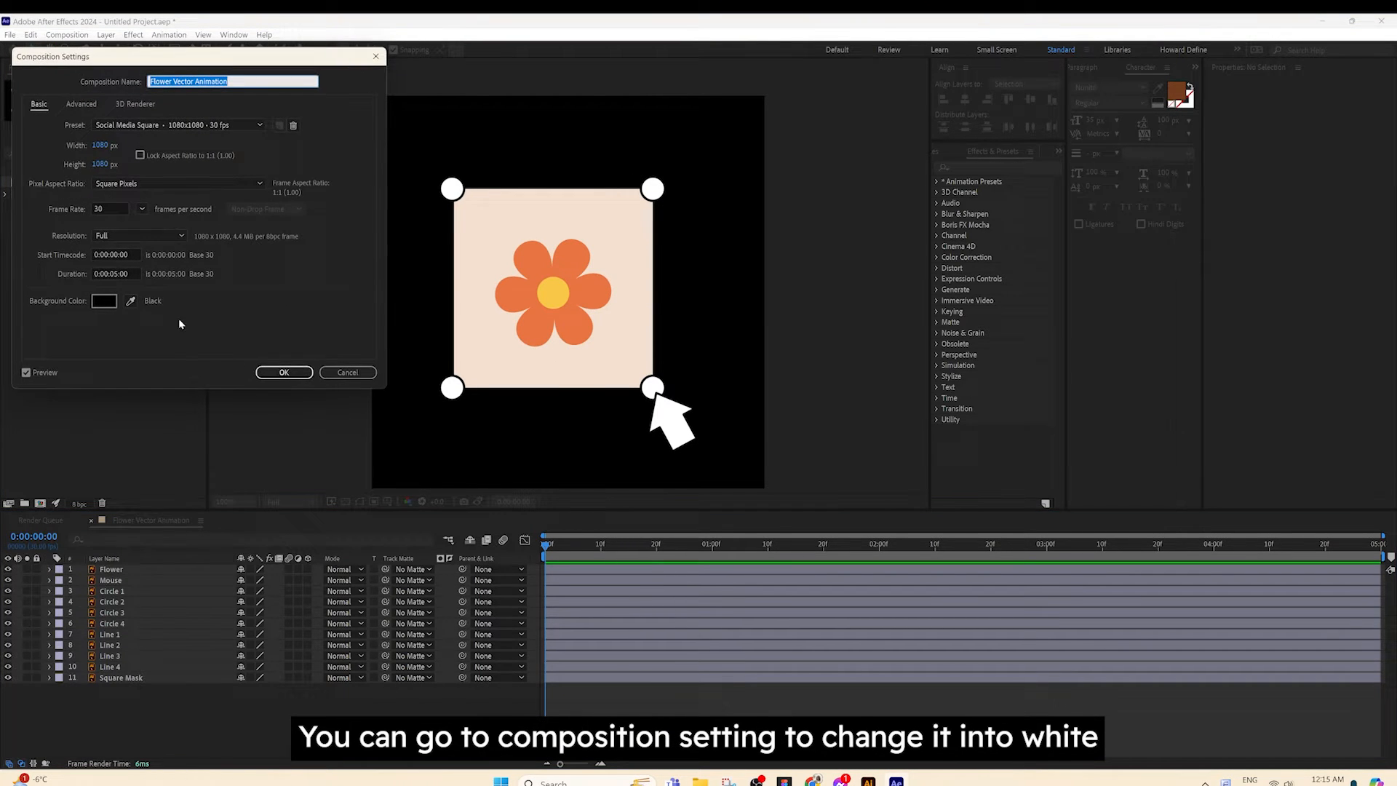
left_click(103, 301)
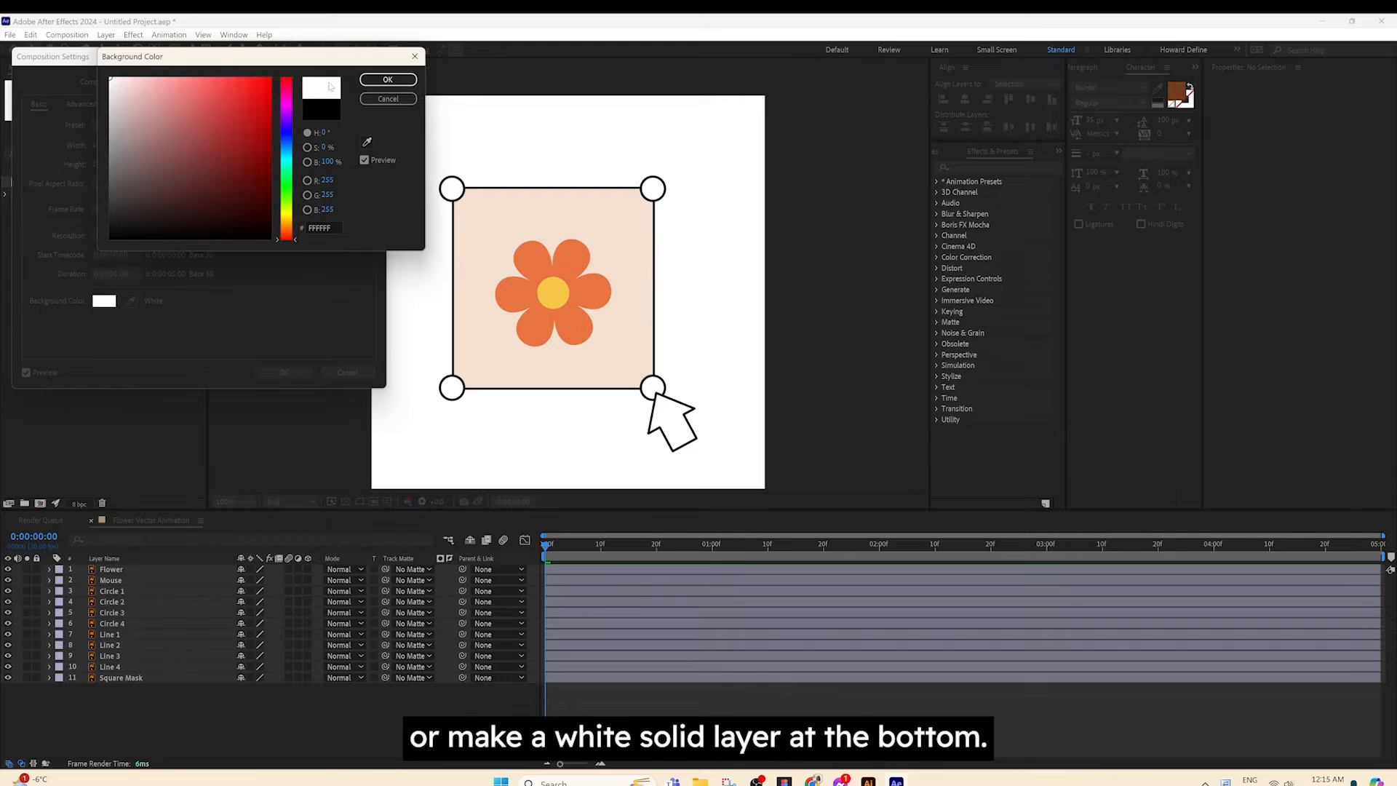
left_click(388, 79)
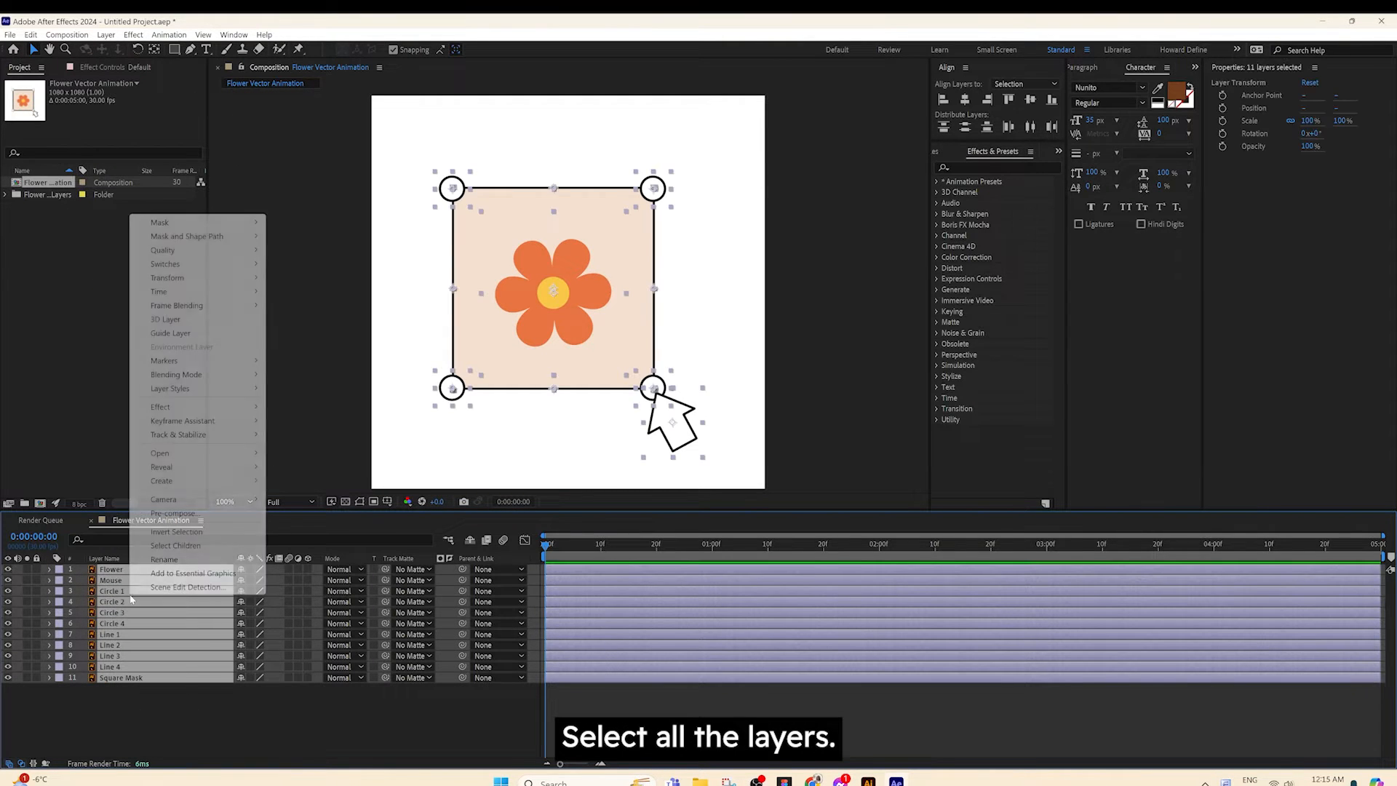
mouse_move(161, 481)
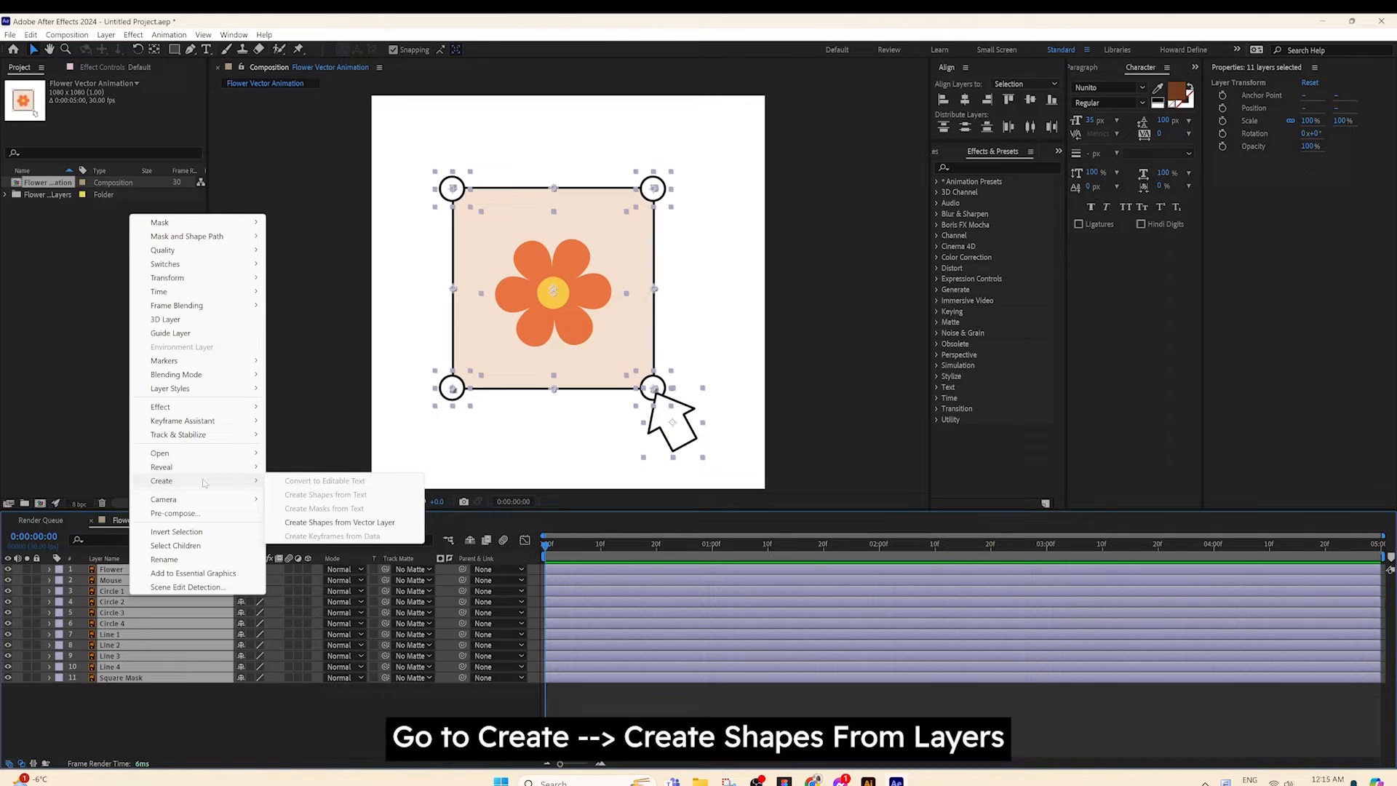
Step: Create shape layers from the vector layers and delete the originals by label group
left_click(340, 522)
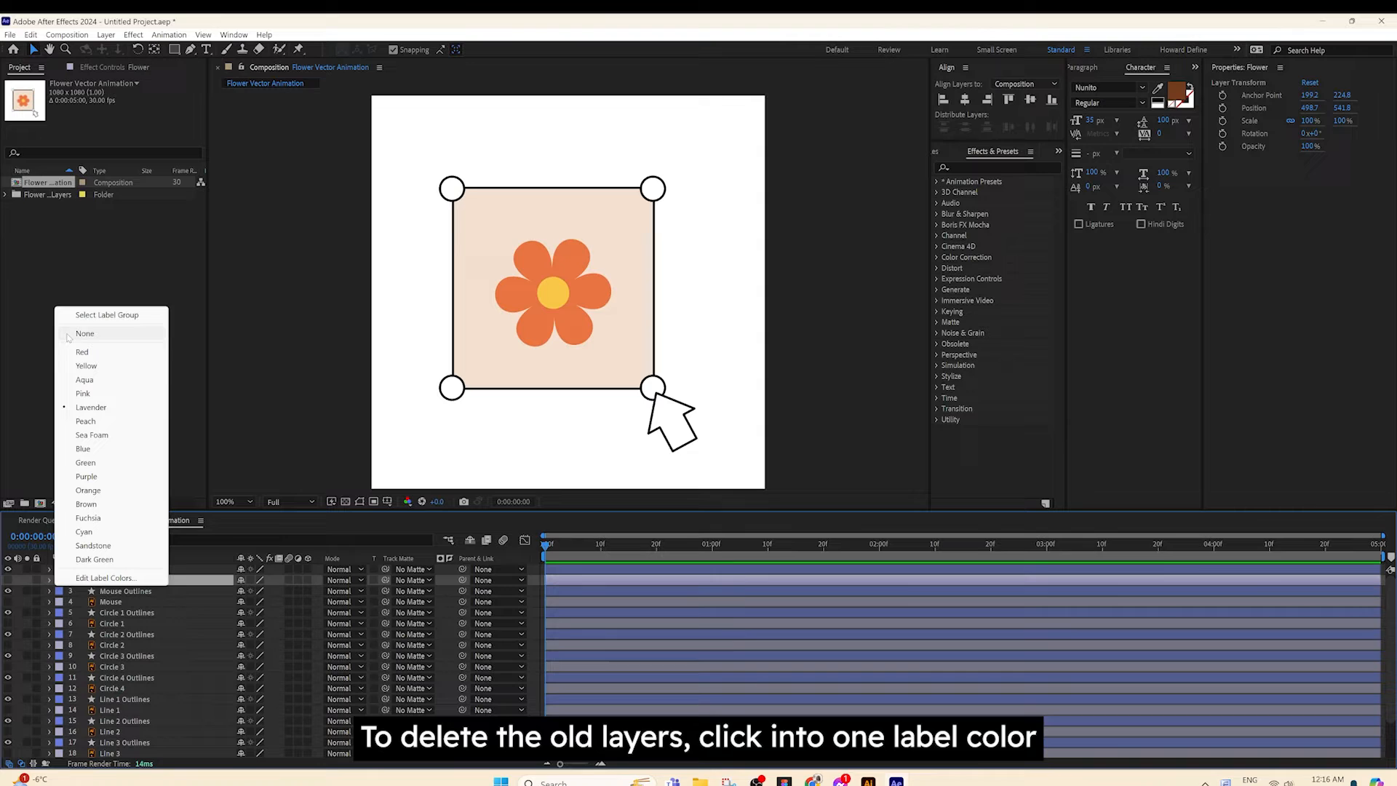
left_click(107, 314)
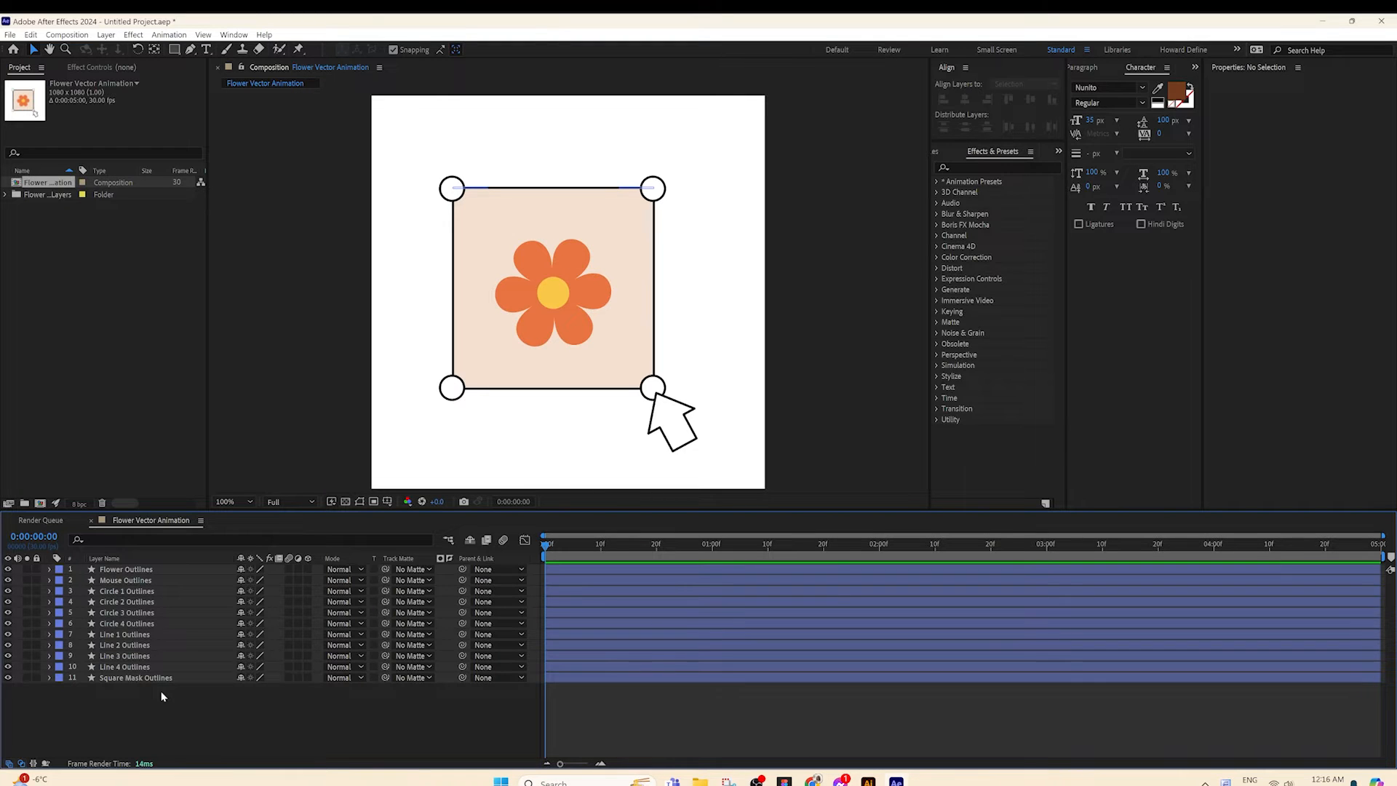
left_click(125, 569)
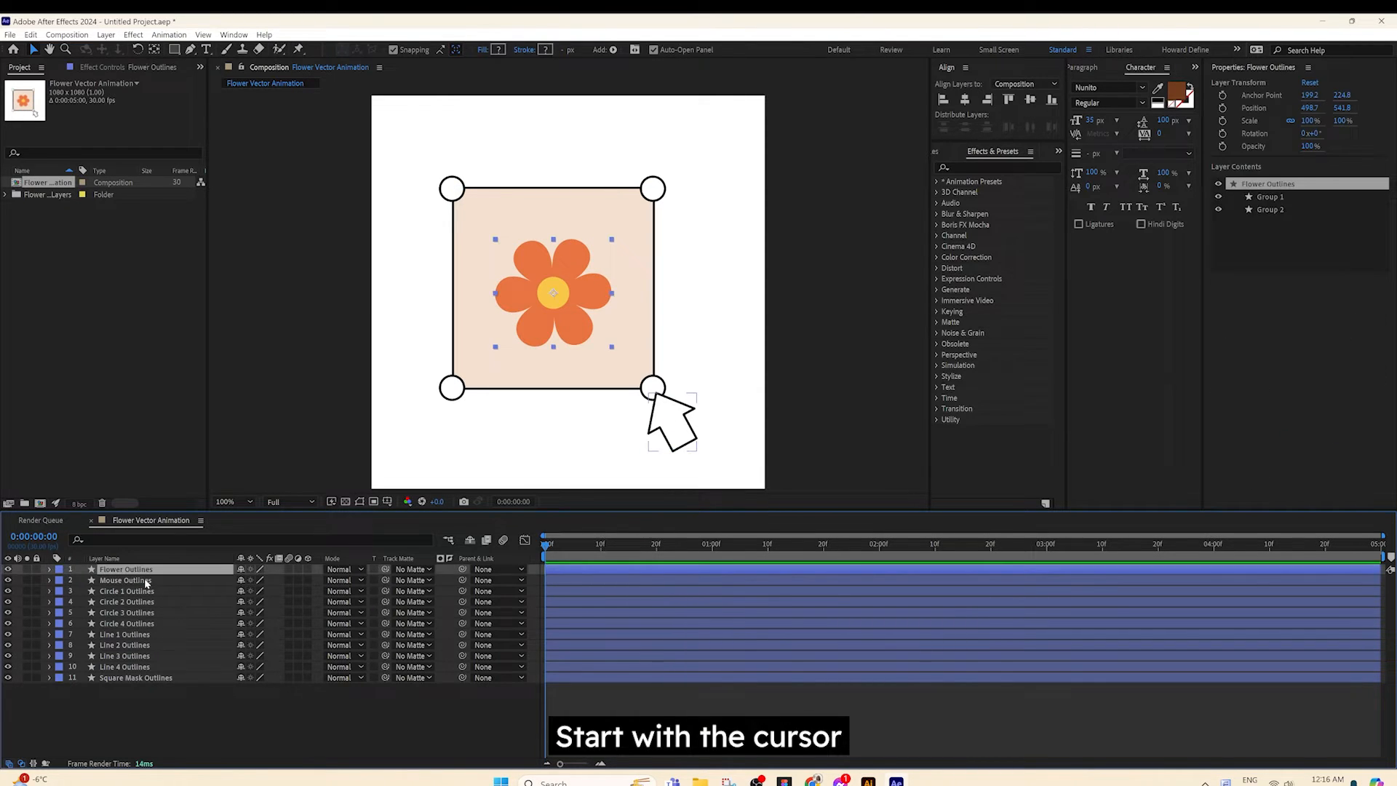
Step: Parent the Mouse Outlines layer to Circle 3 Outlines
left_click(125, 580)
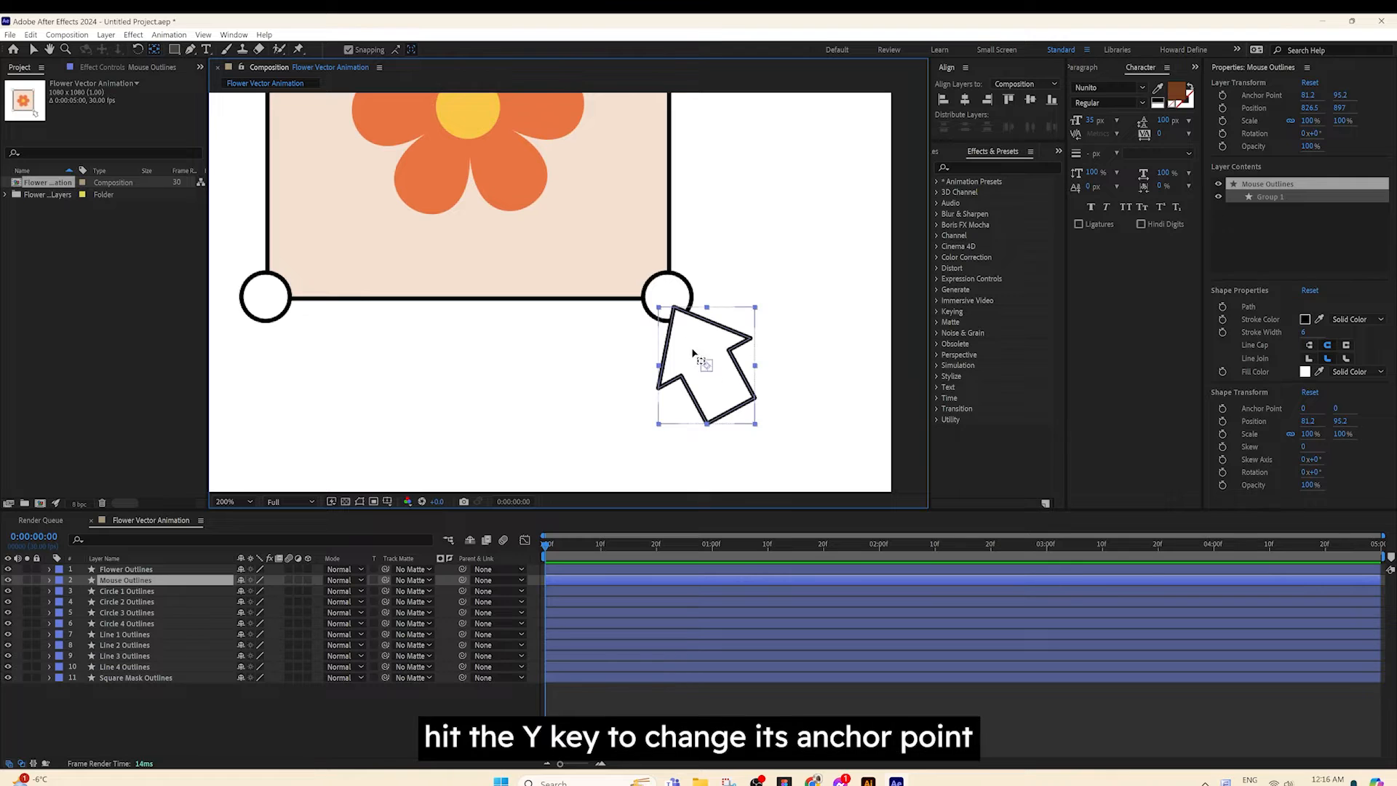
key("y")
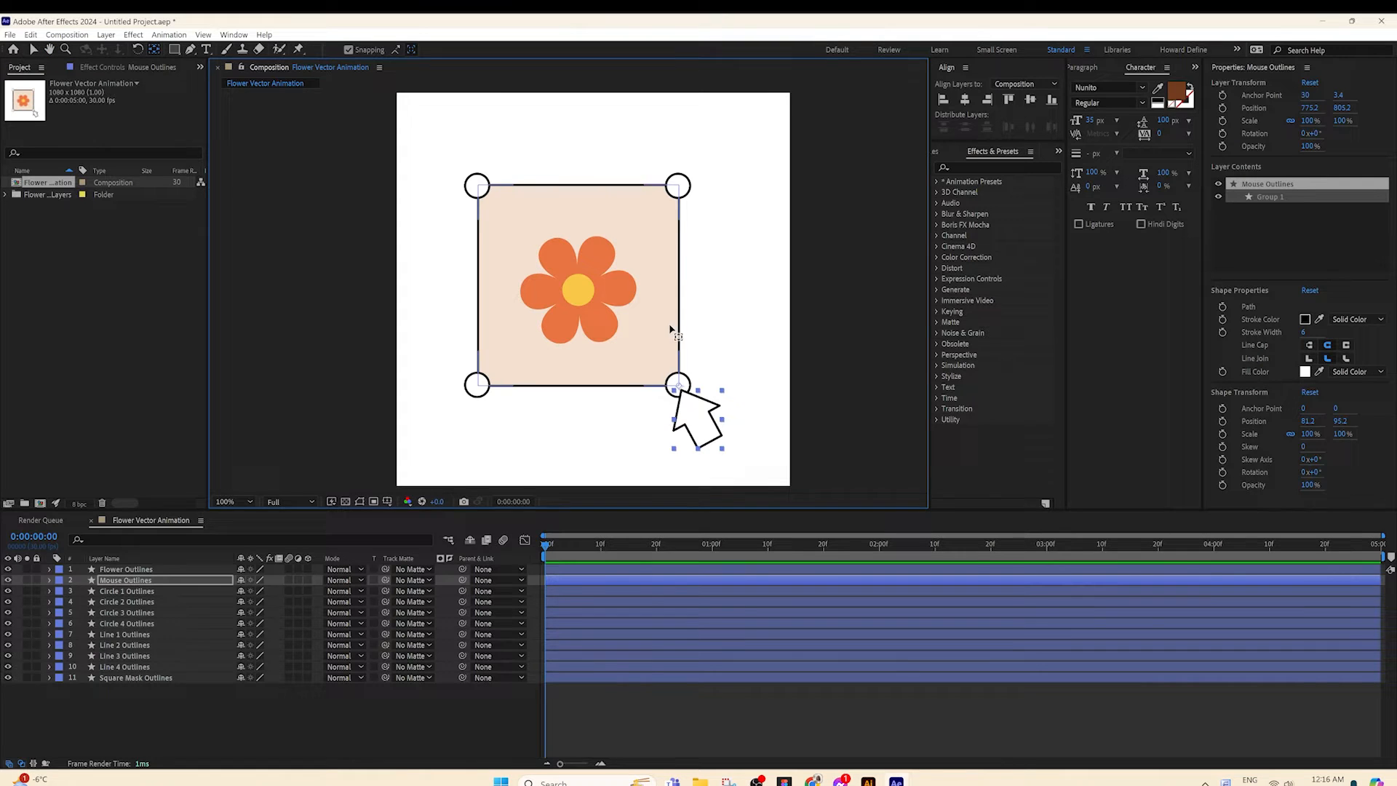
left_click(127, 612)
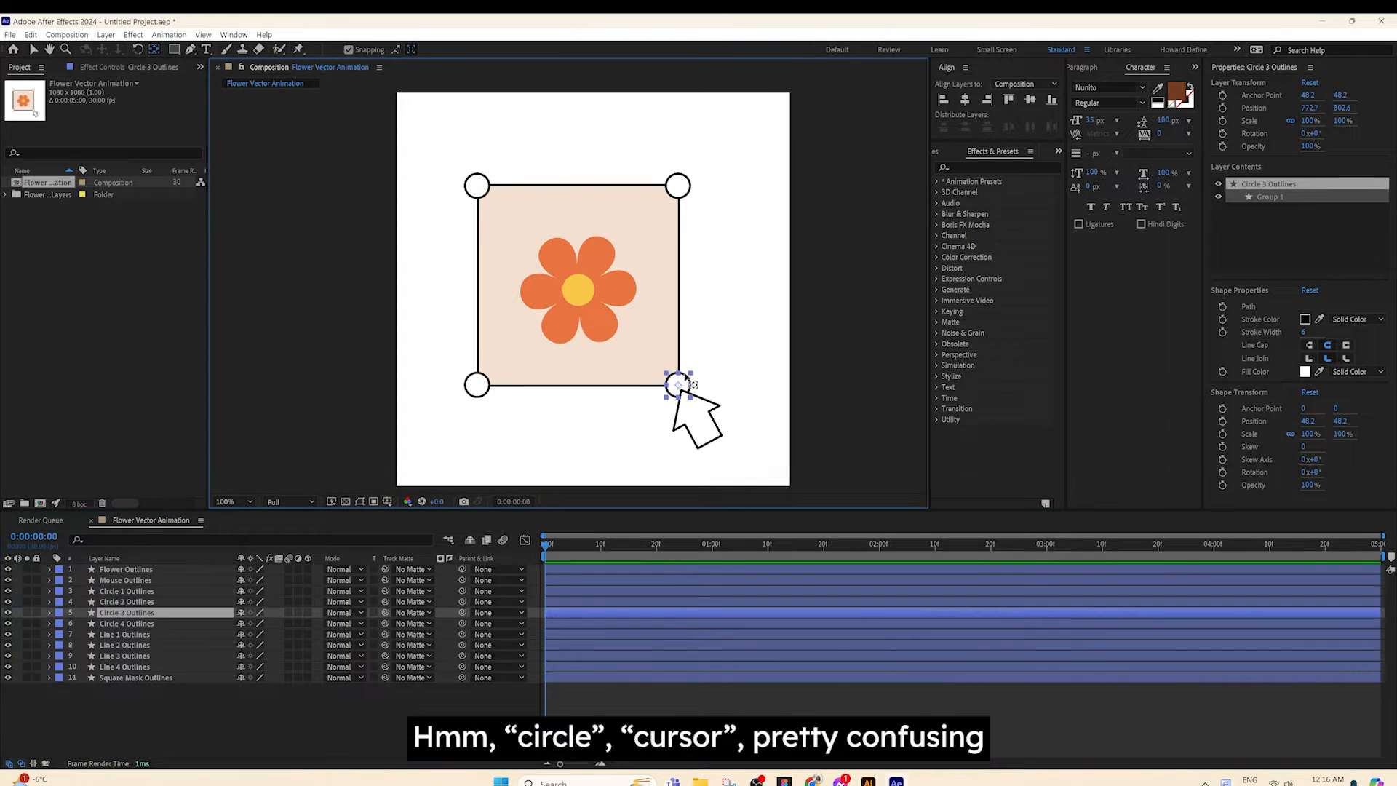
left_click(126, 580)
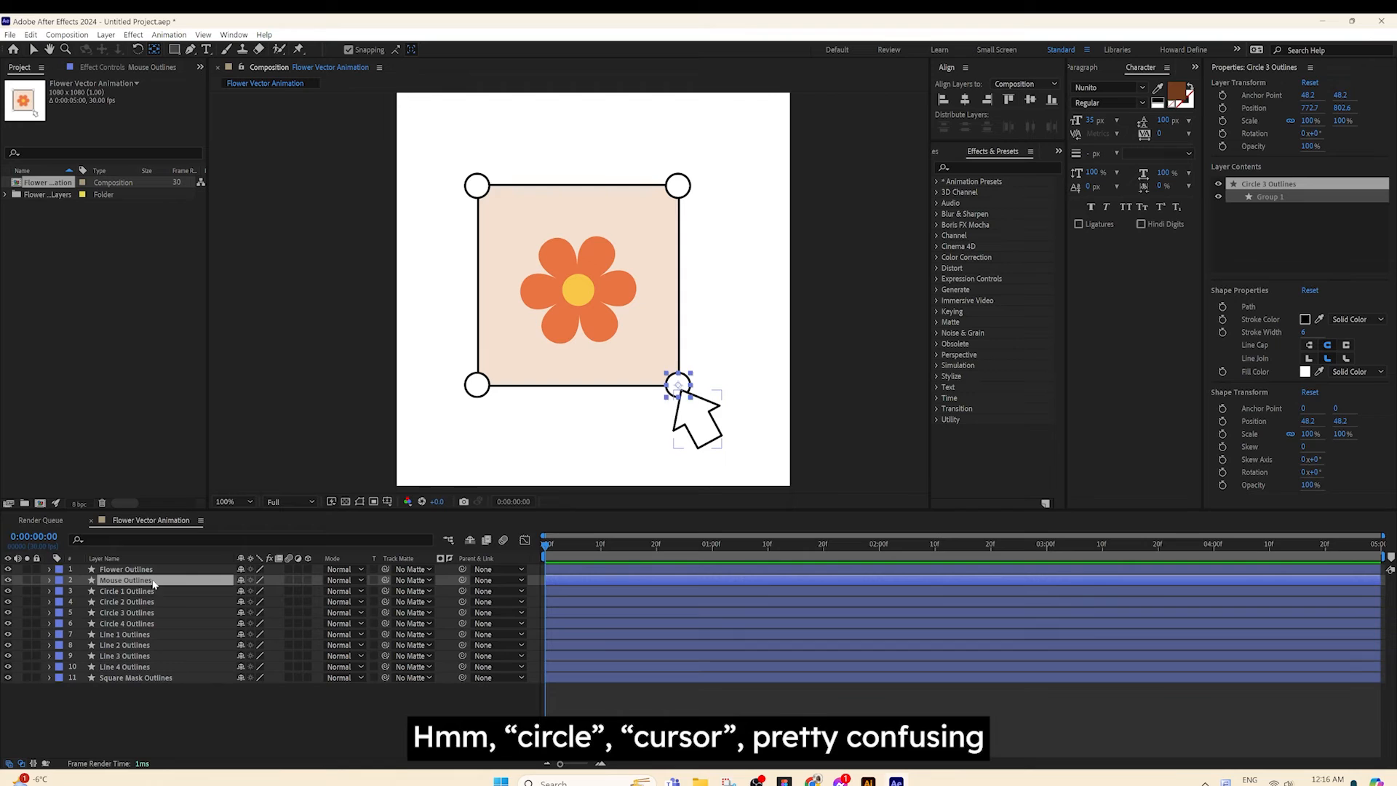
left_click(126, 580)
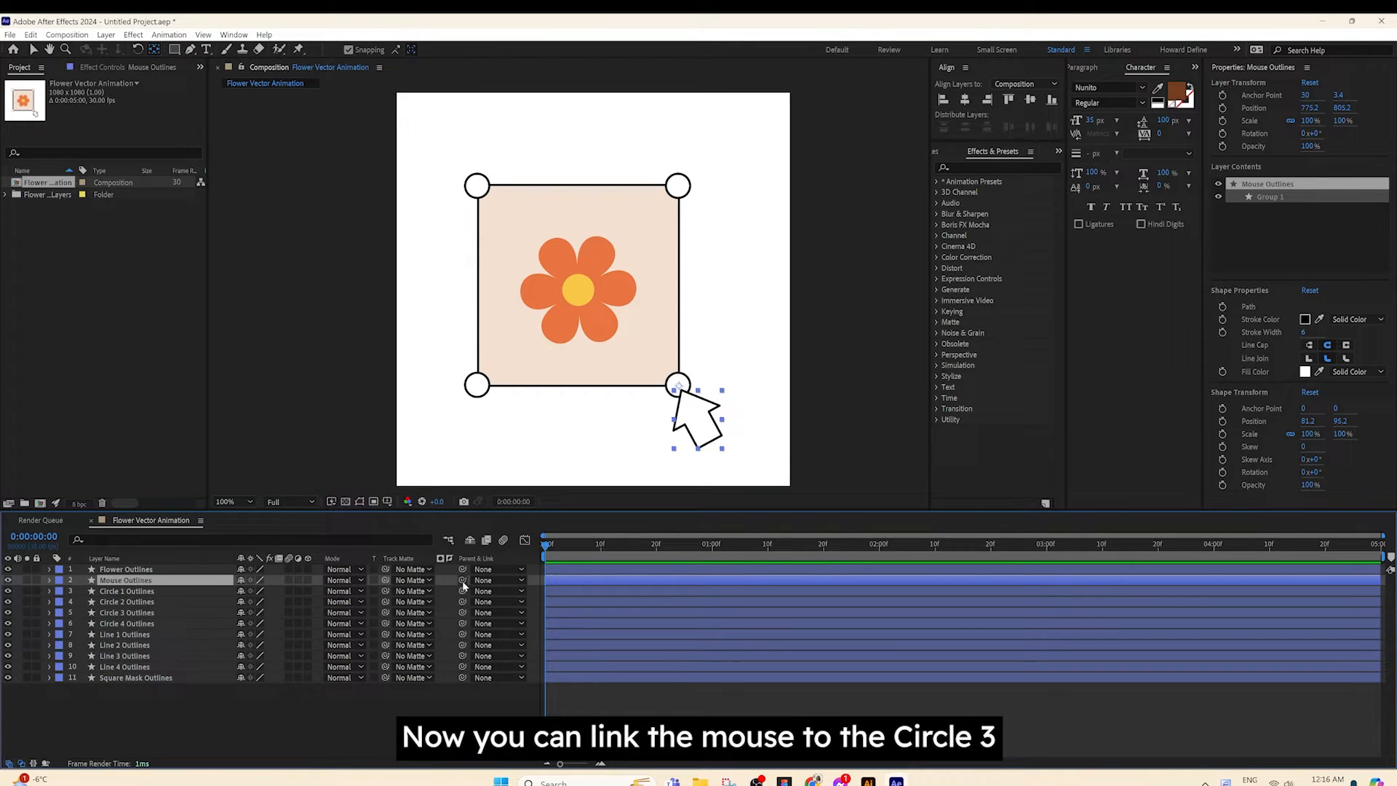
left_click(499, 580)
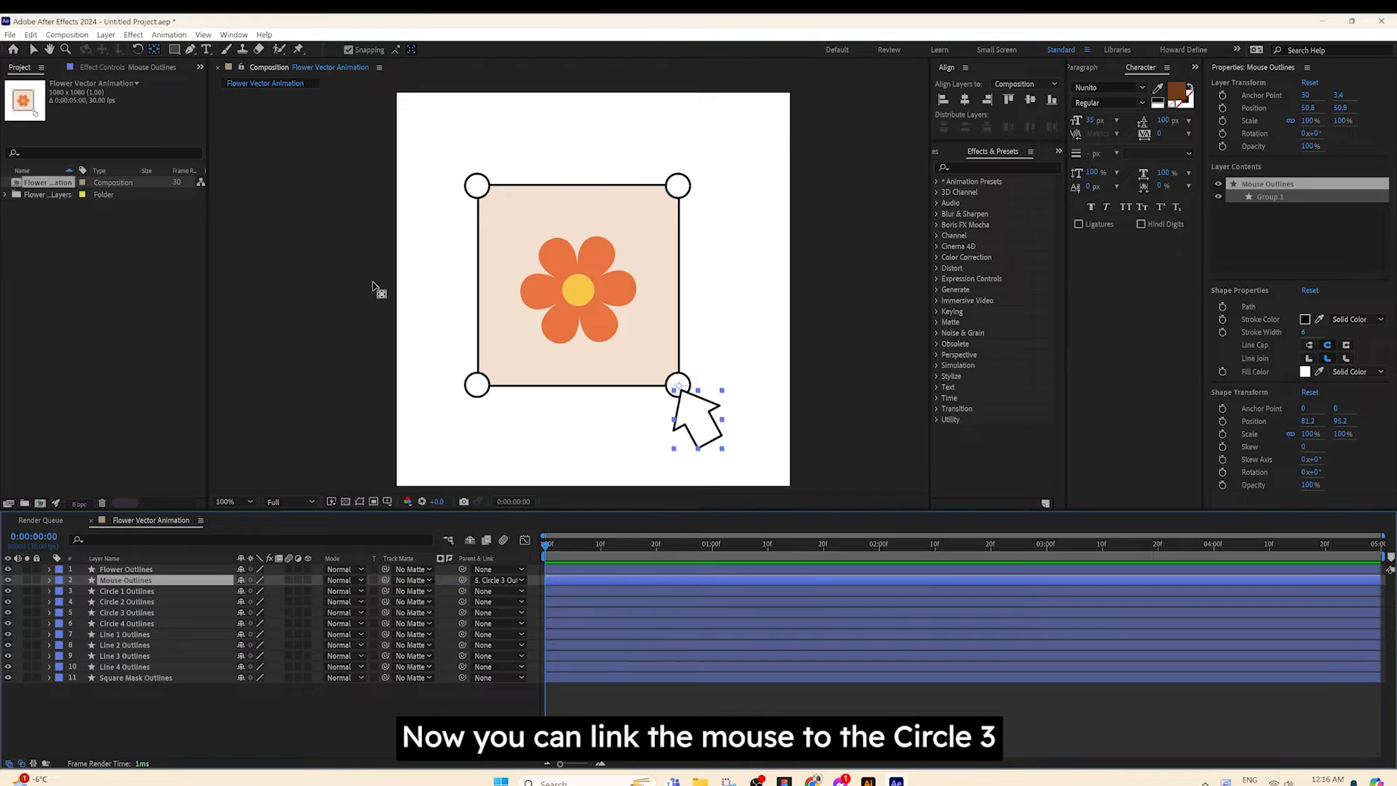
mouse_move(146, 595)
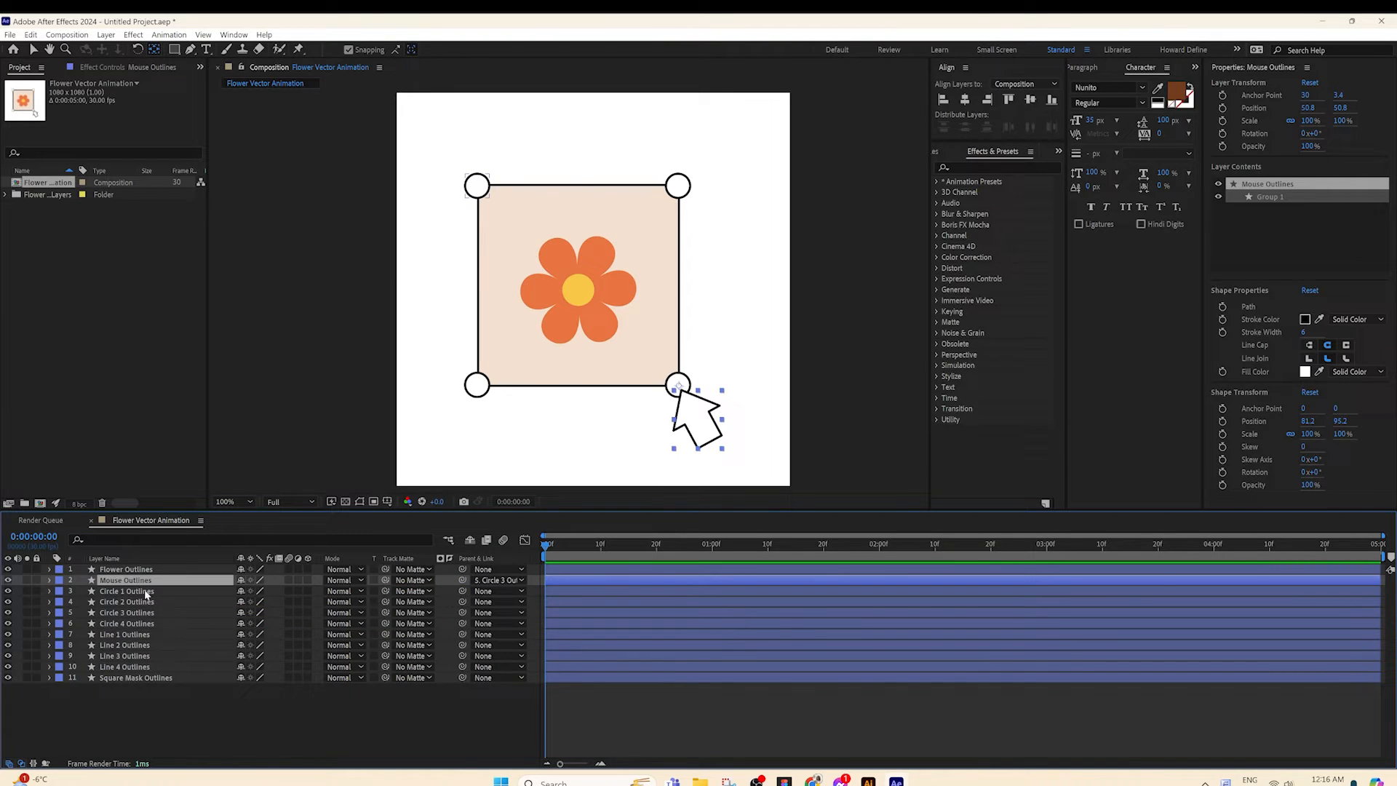
Step: Move the anchor points of Lines 1–4 onto their corner circles
left_click(125, 634)
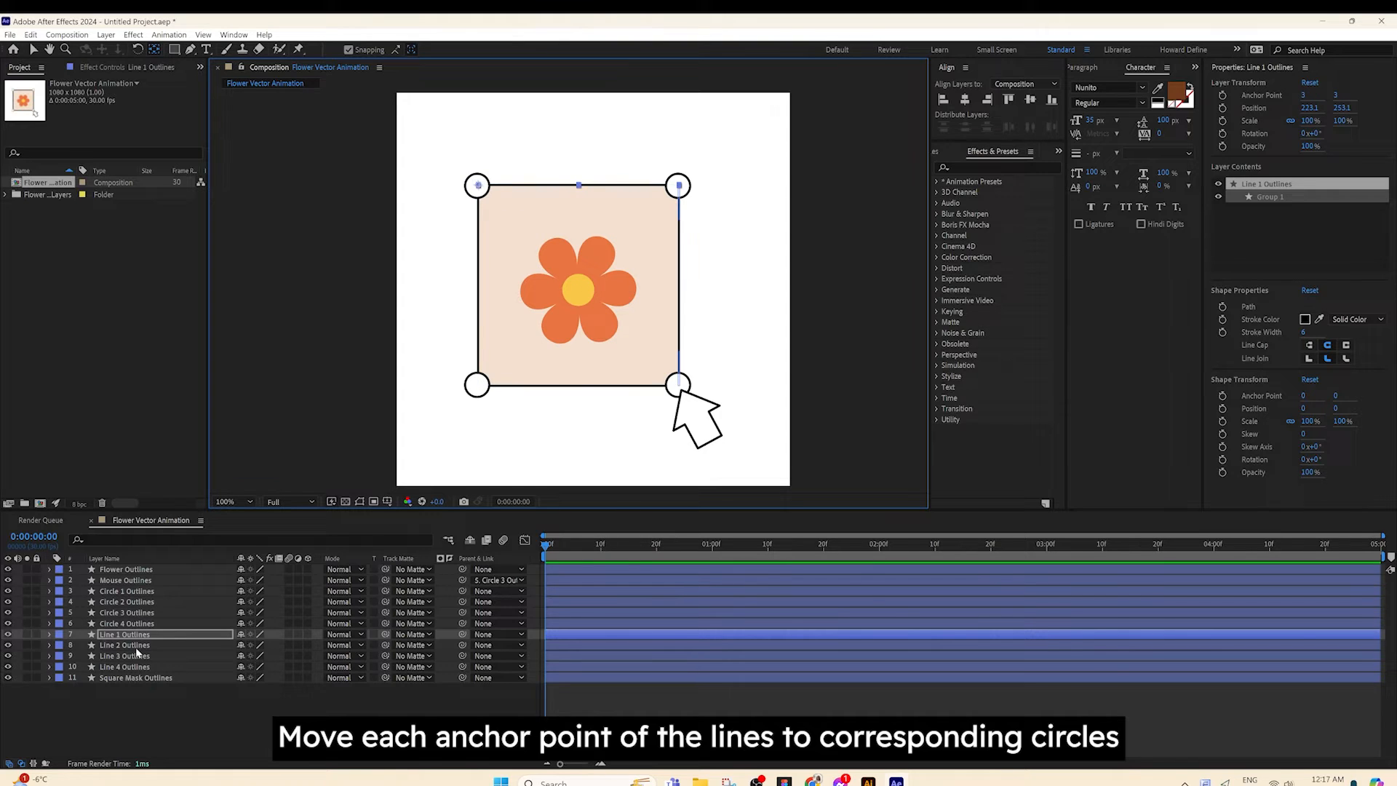
left_click(125, 646)
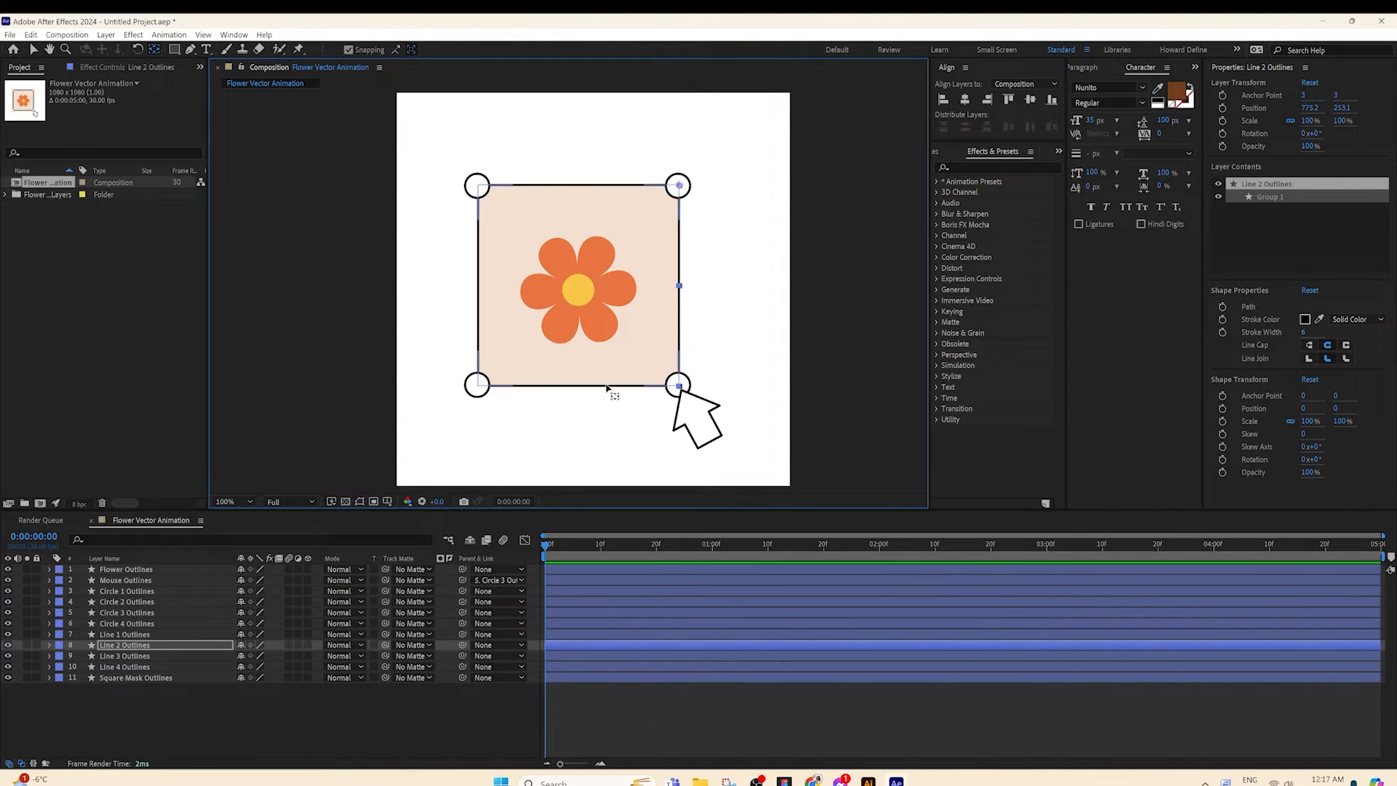
left_click(124, 656)
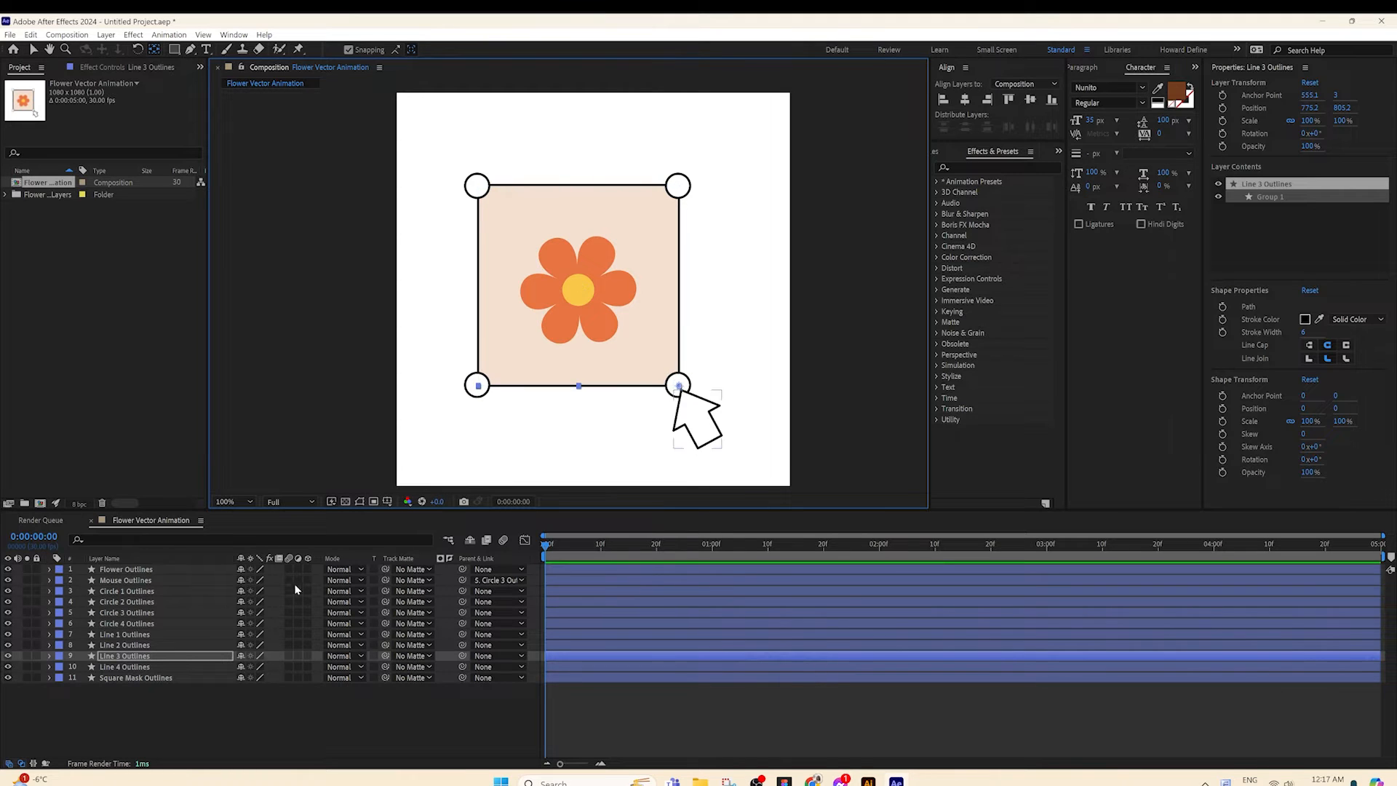
left_click(124, 667)
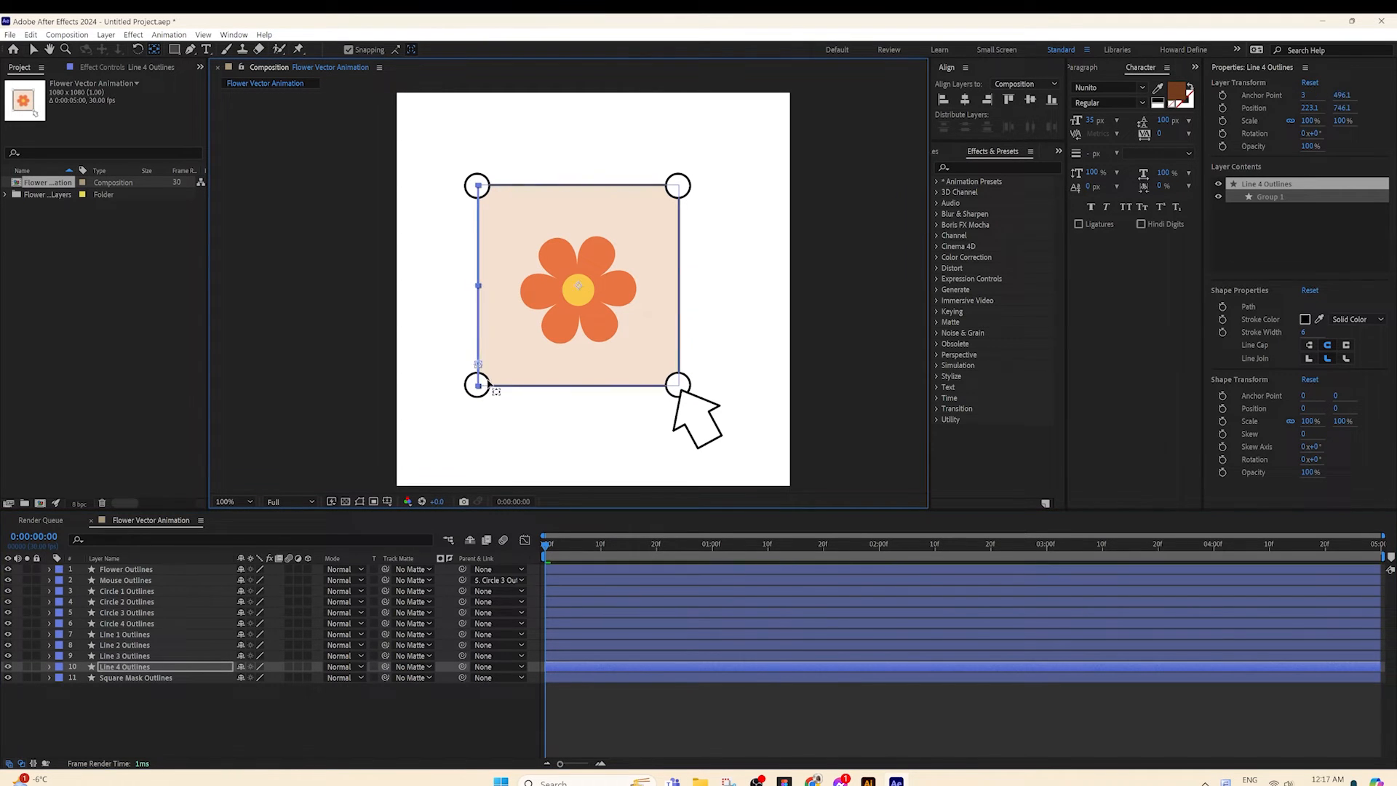
left_click(126, 591)
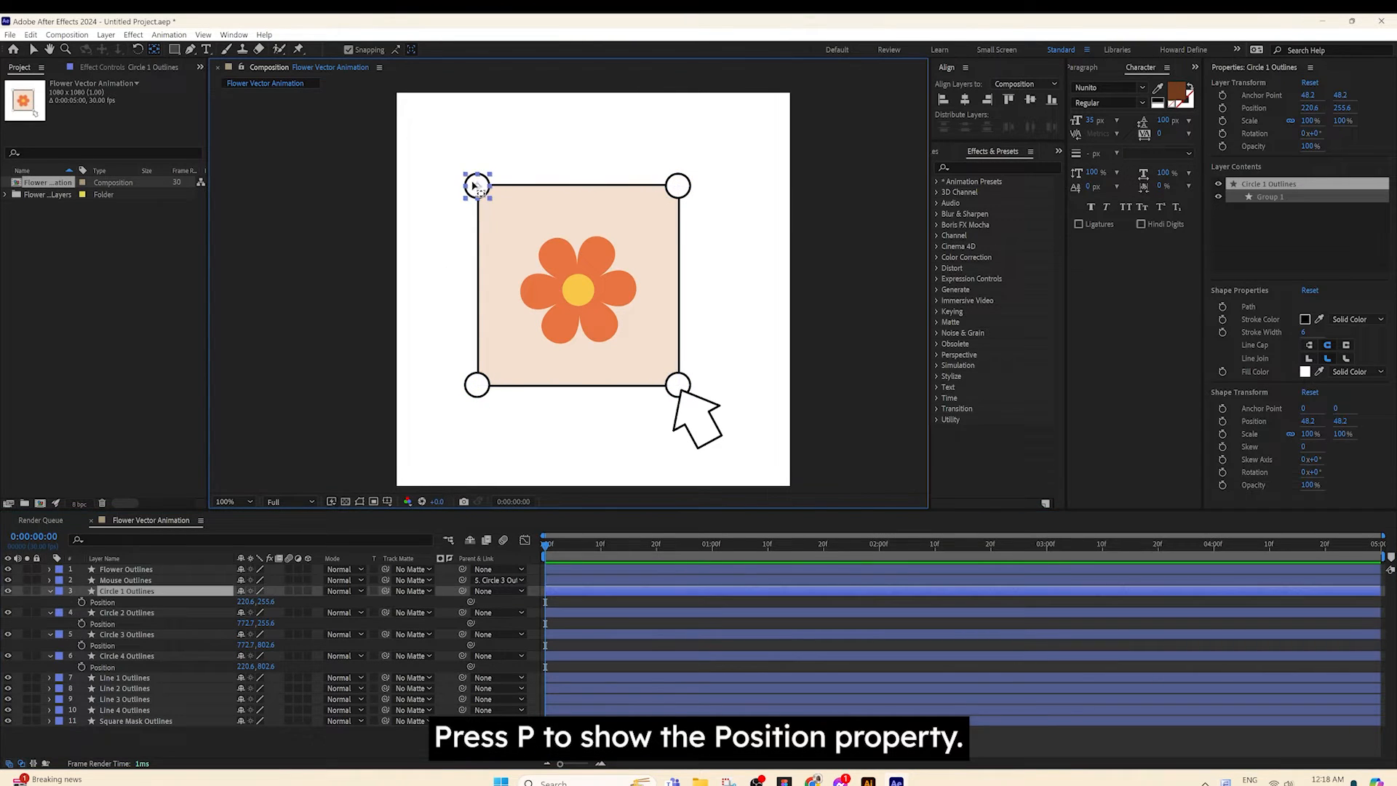
Step: Key circles 2–4 at their corners at 2s, pasting Circle 1's position at frame 0
left_click(127, 612)
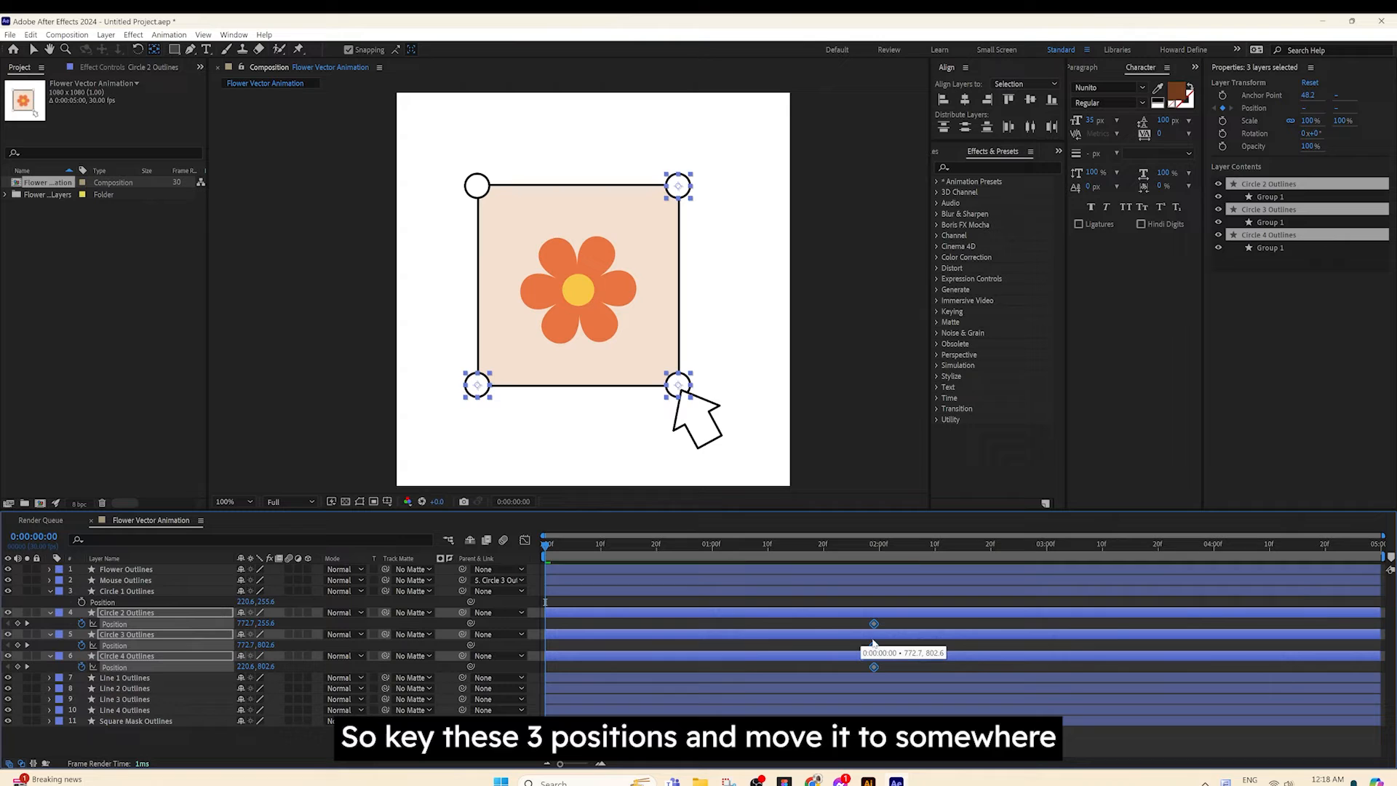
left_click(877, 543)
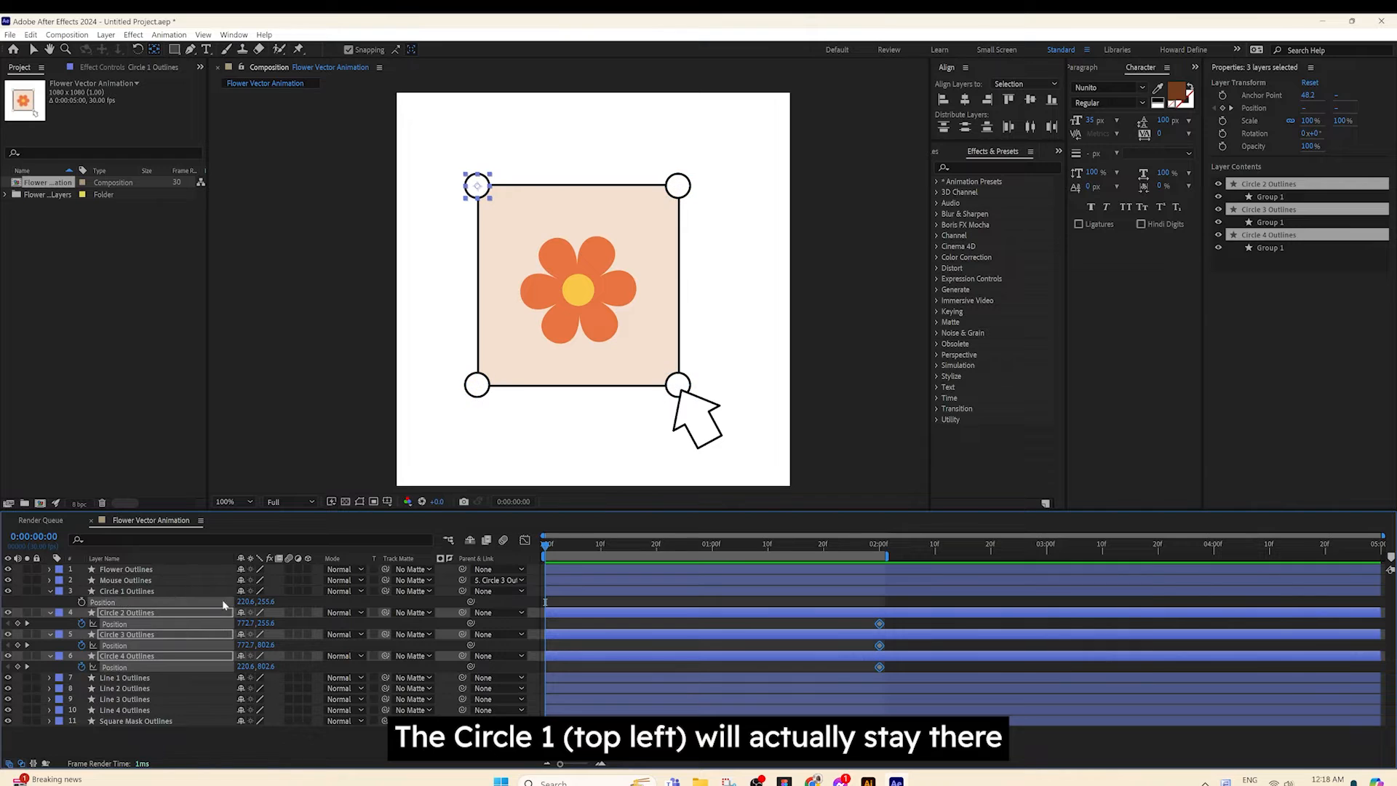
left_click(126, 591)
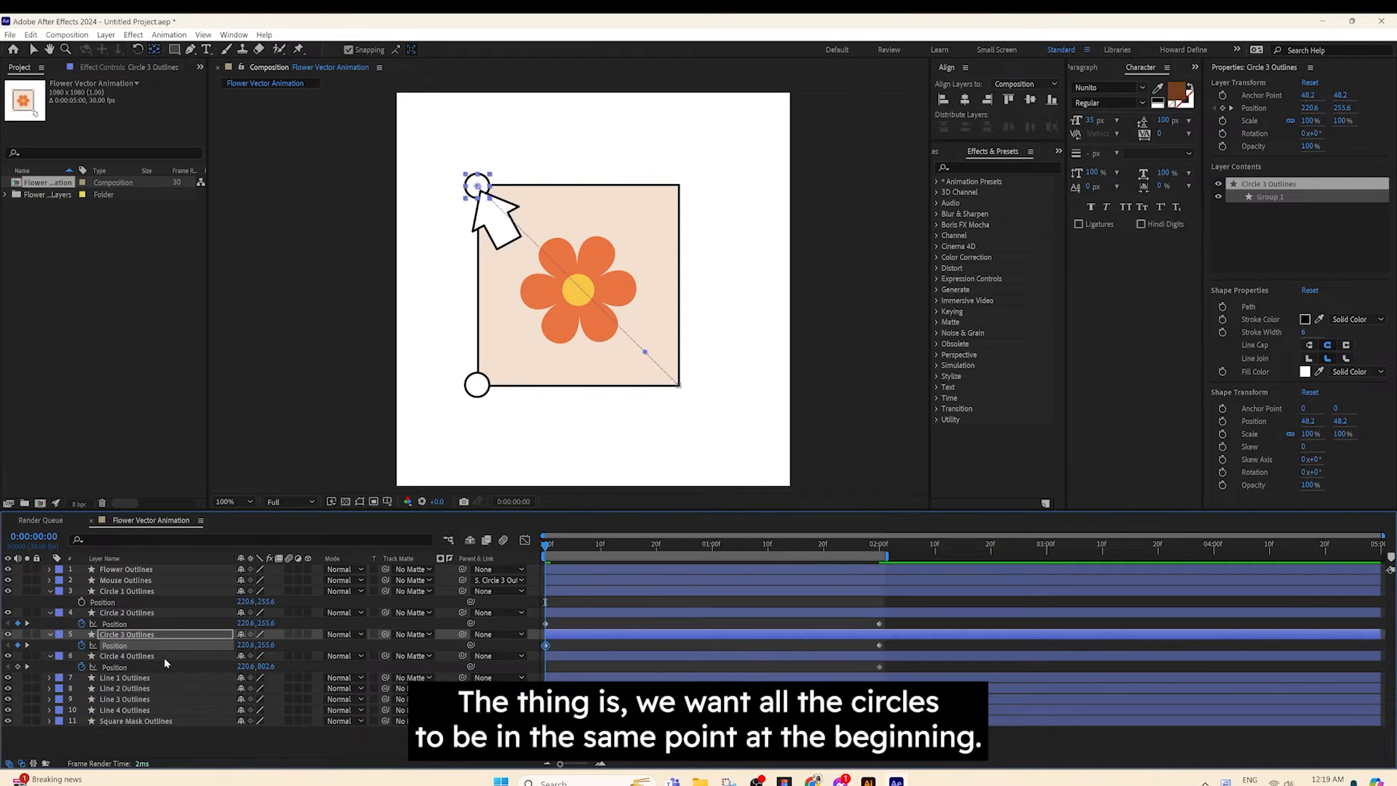
left_click(127, 656)
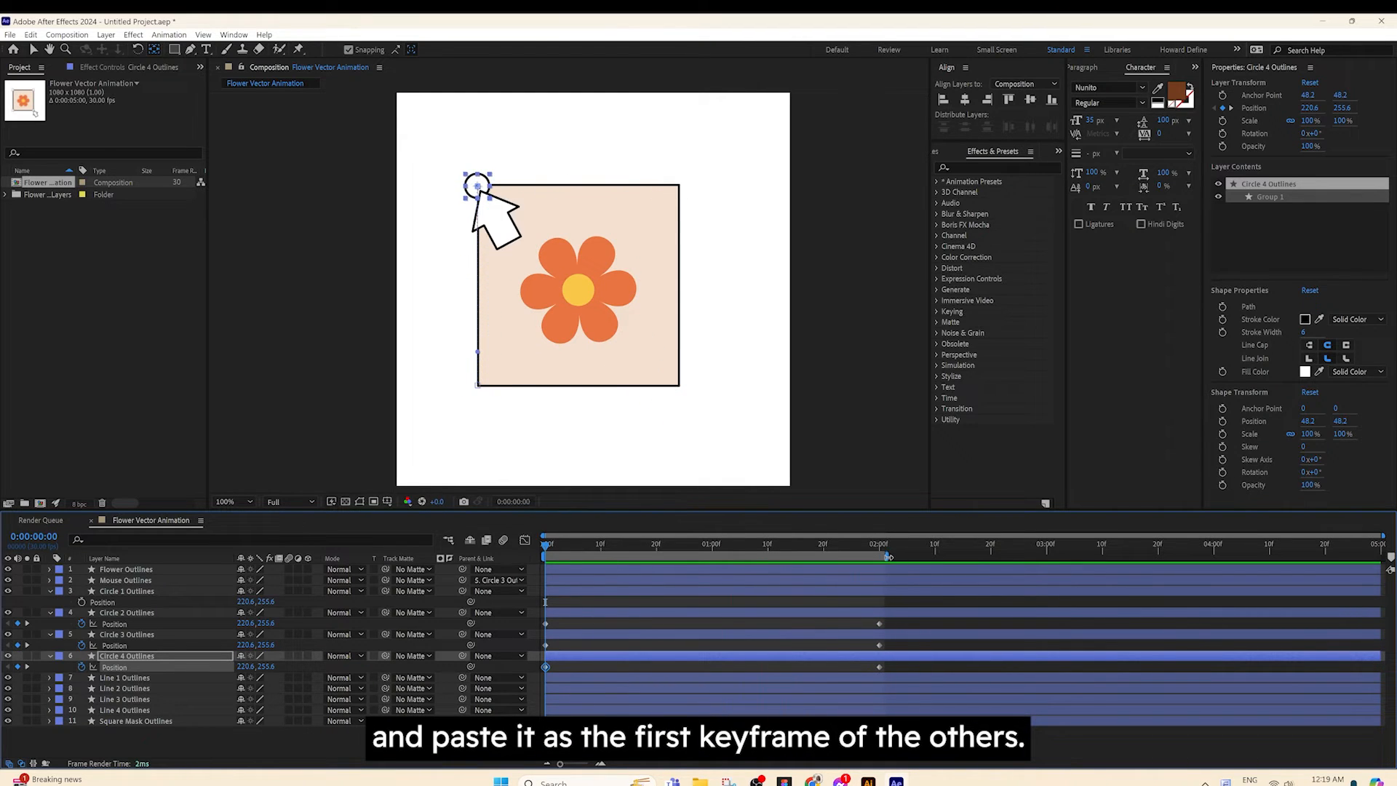
left_click(802, 545)
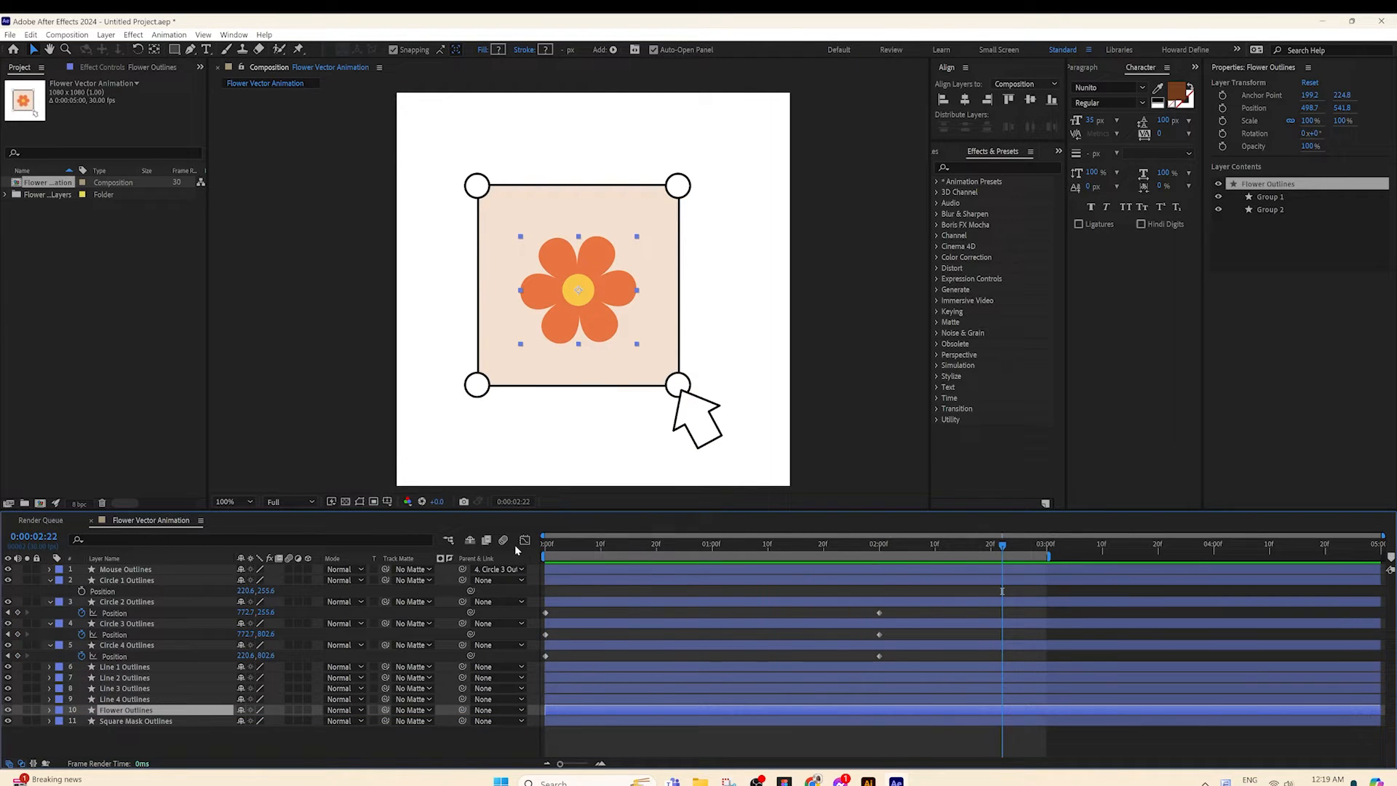
Step: Pick-whip Line 1 to the Circle 1 Outlines layer as its parent
left_click(124, 667)
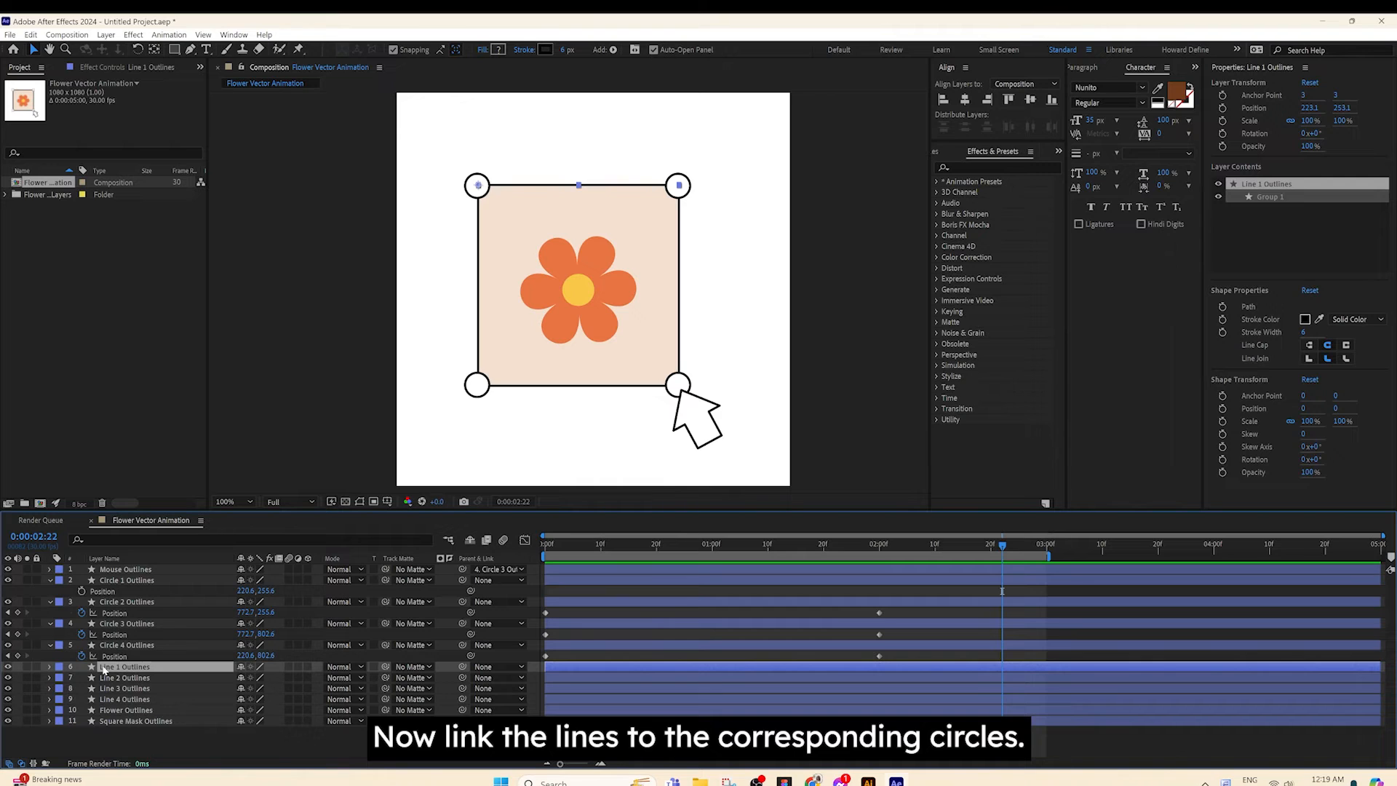
left_click(502, 667)
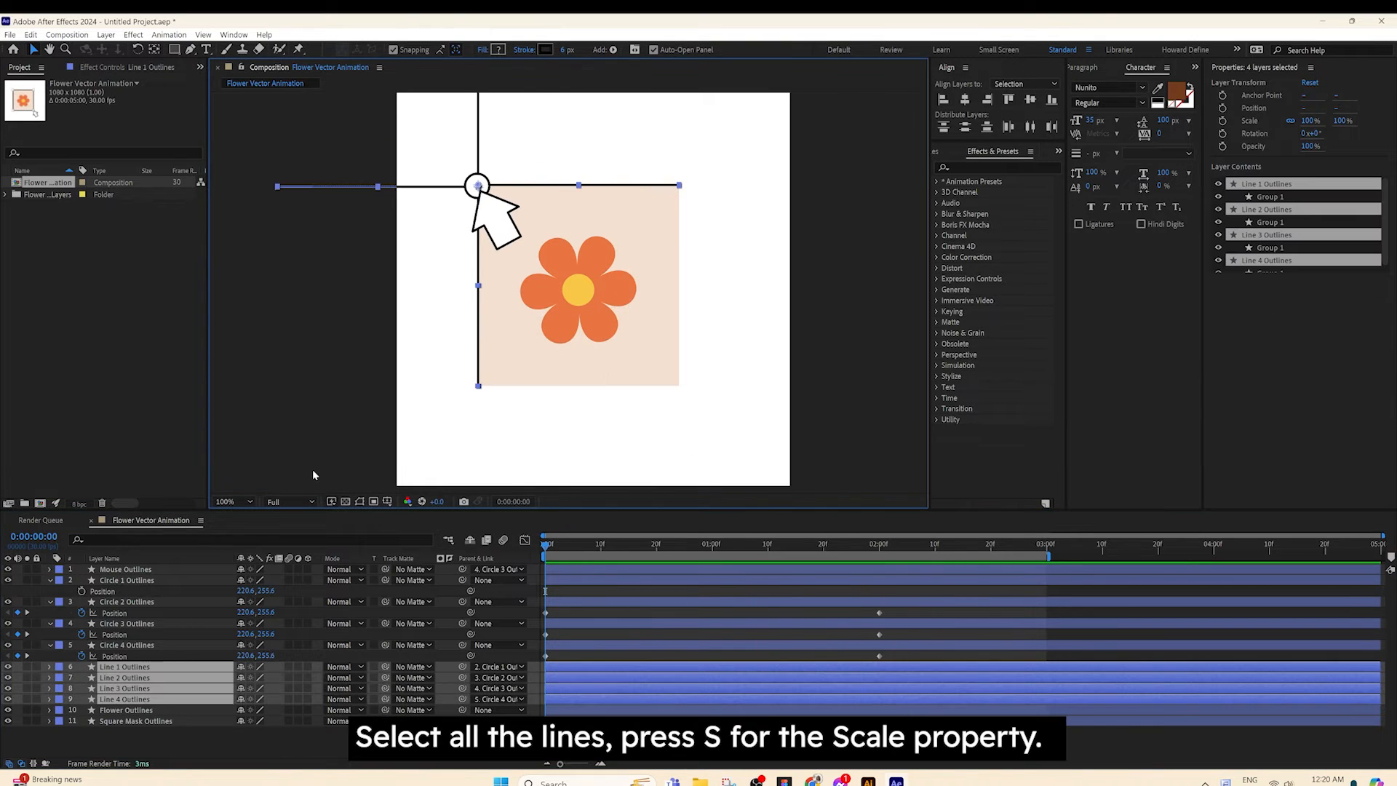
Step: Unlink the lines' scale and keyframe Line 1 at 0% width at frame 0
key("s")
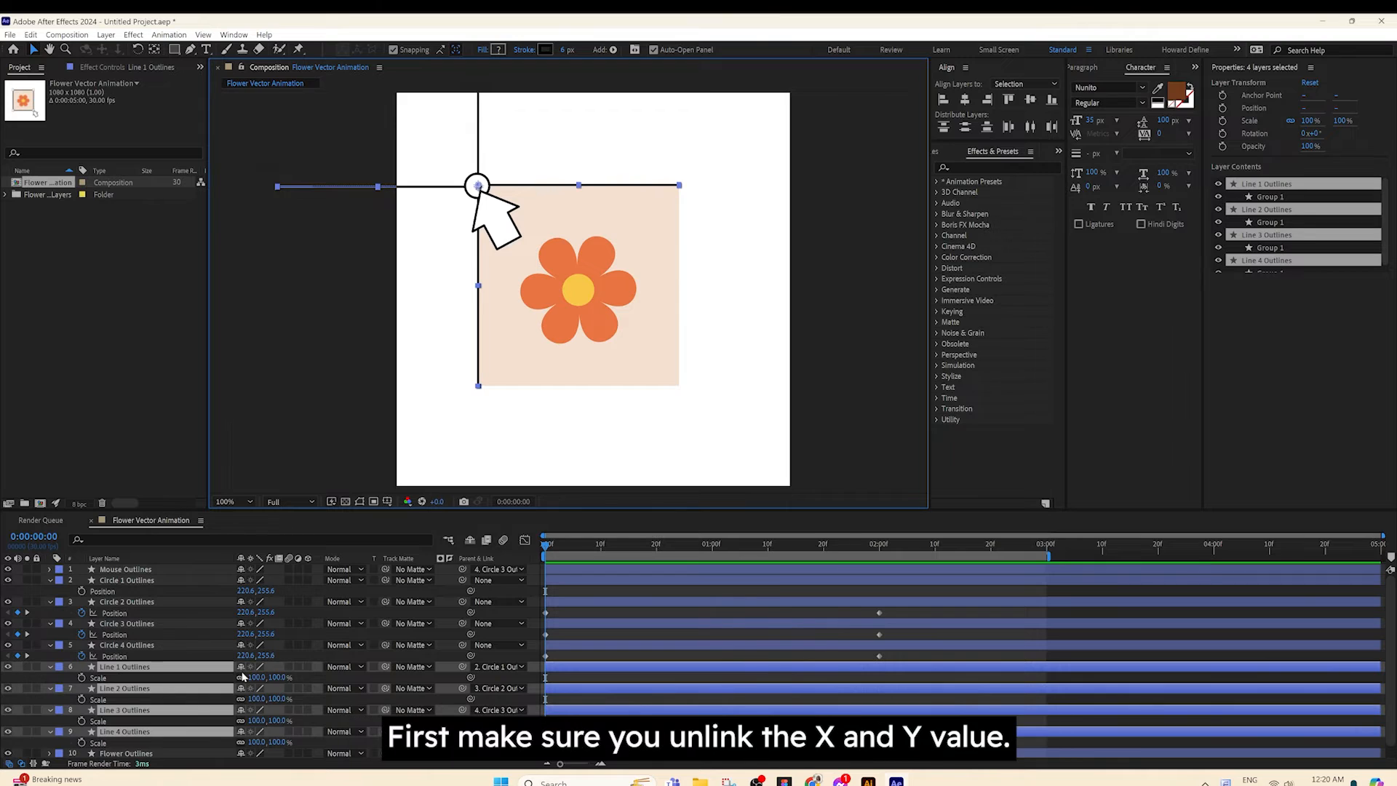
scroll("down", 3)
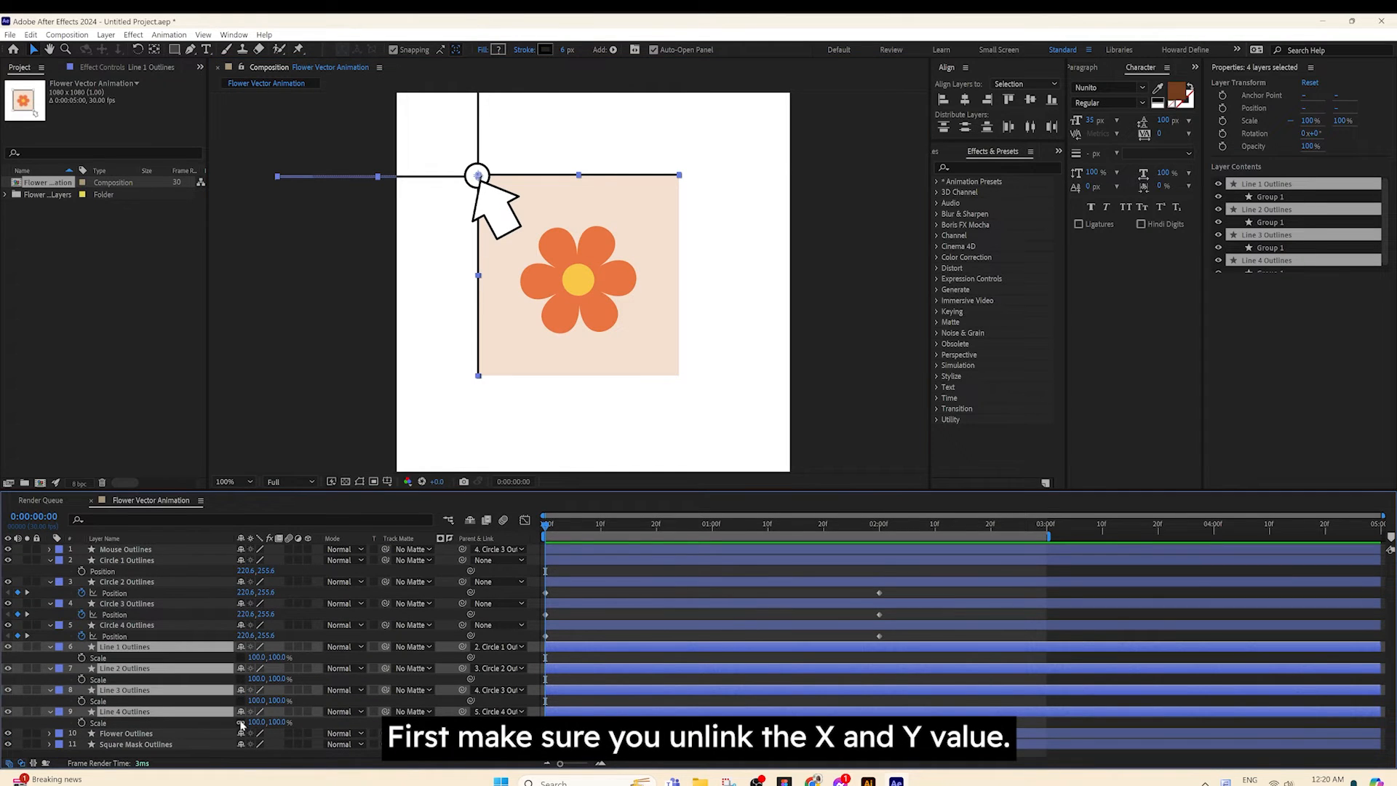
left_click(124, 646)
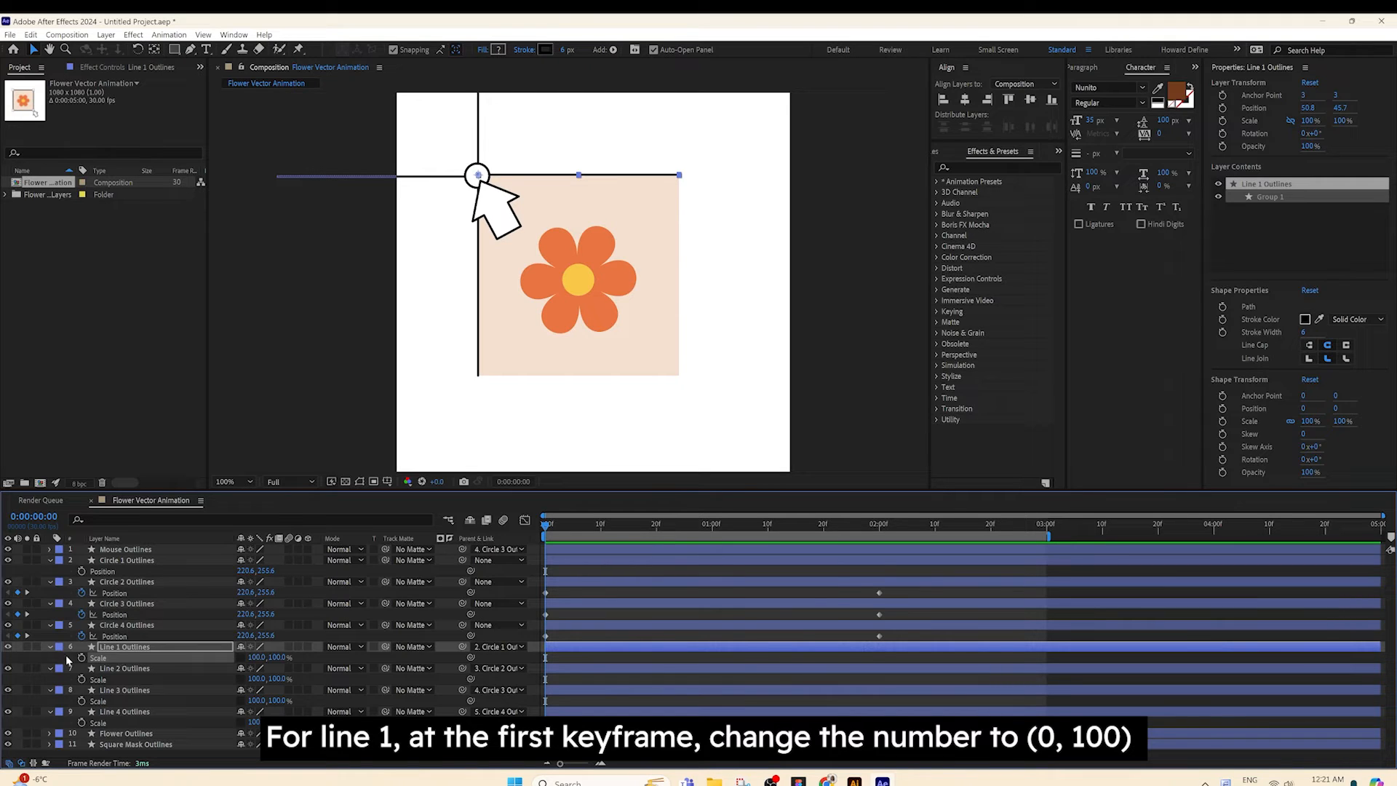
double_click(257, 656)
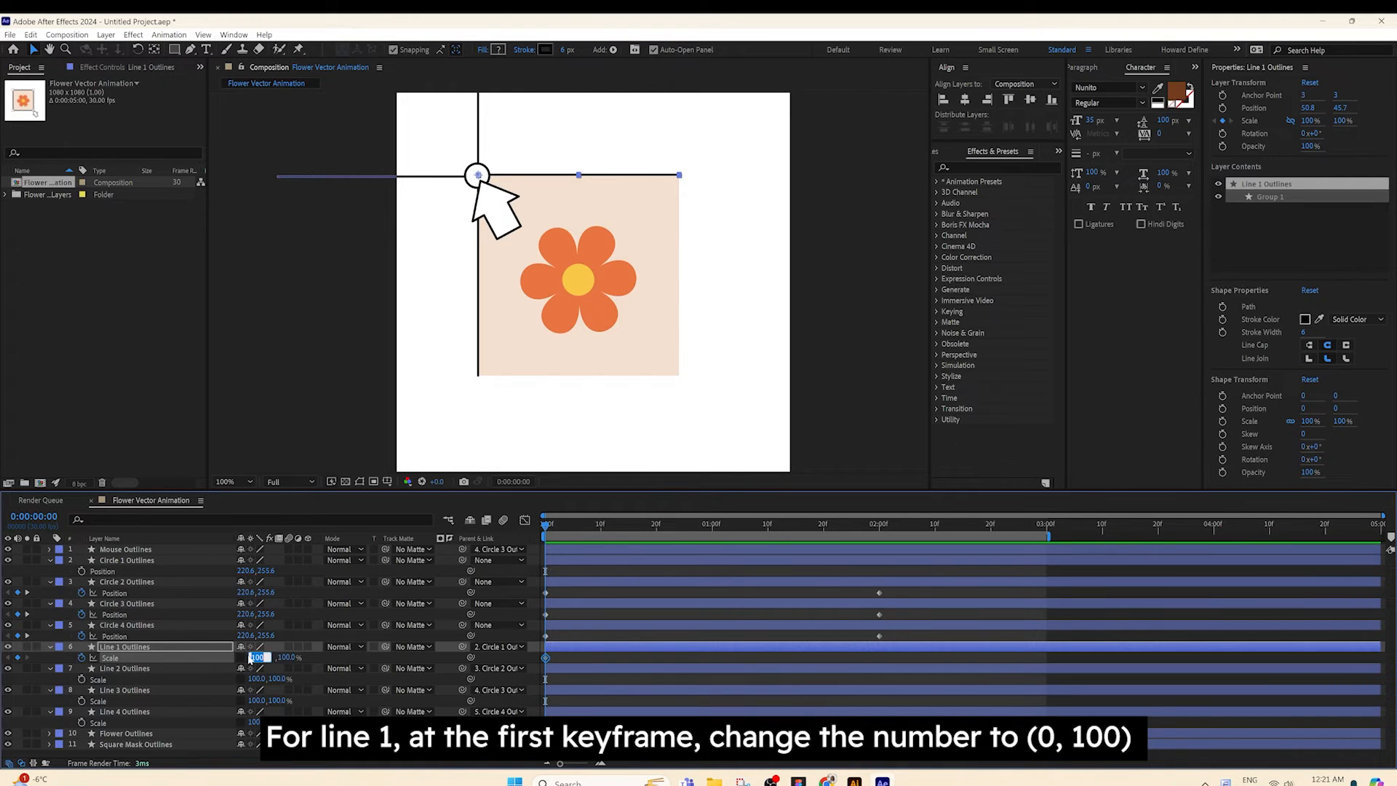
type("0.0,")
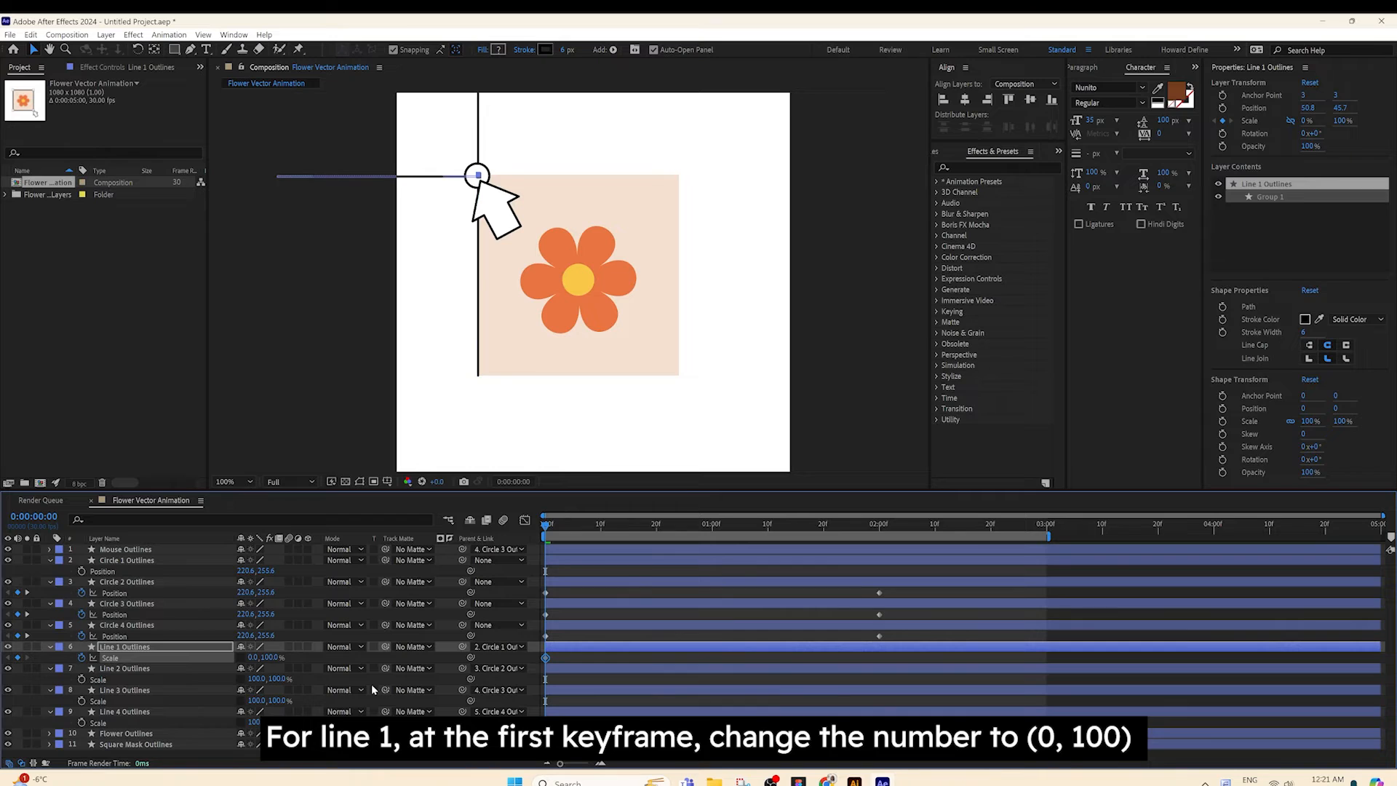
left_click(124, 668)
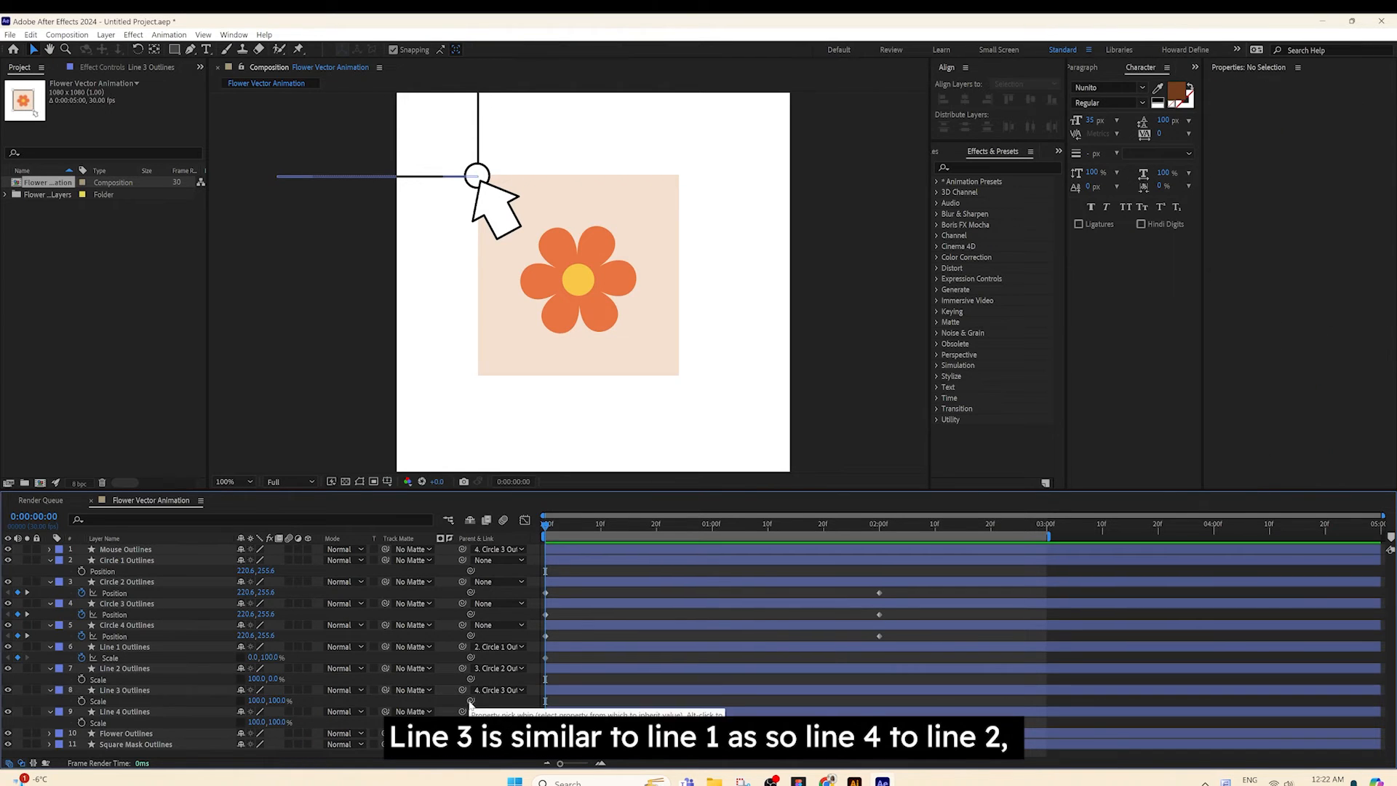
Step: Link Line 3's scale to Line 1 and Line 4's to Line 2; set 100% at 2s
left_click(124, 690)
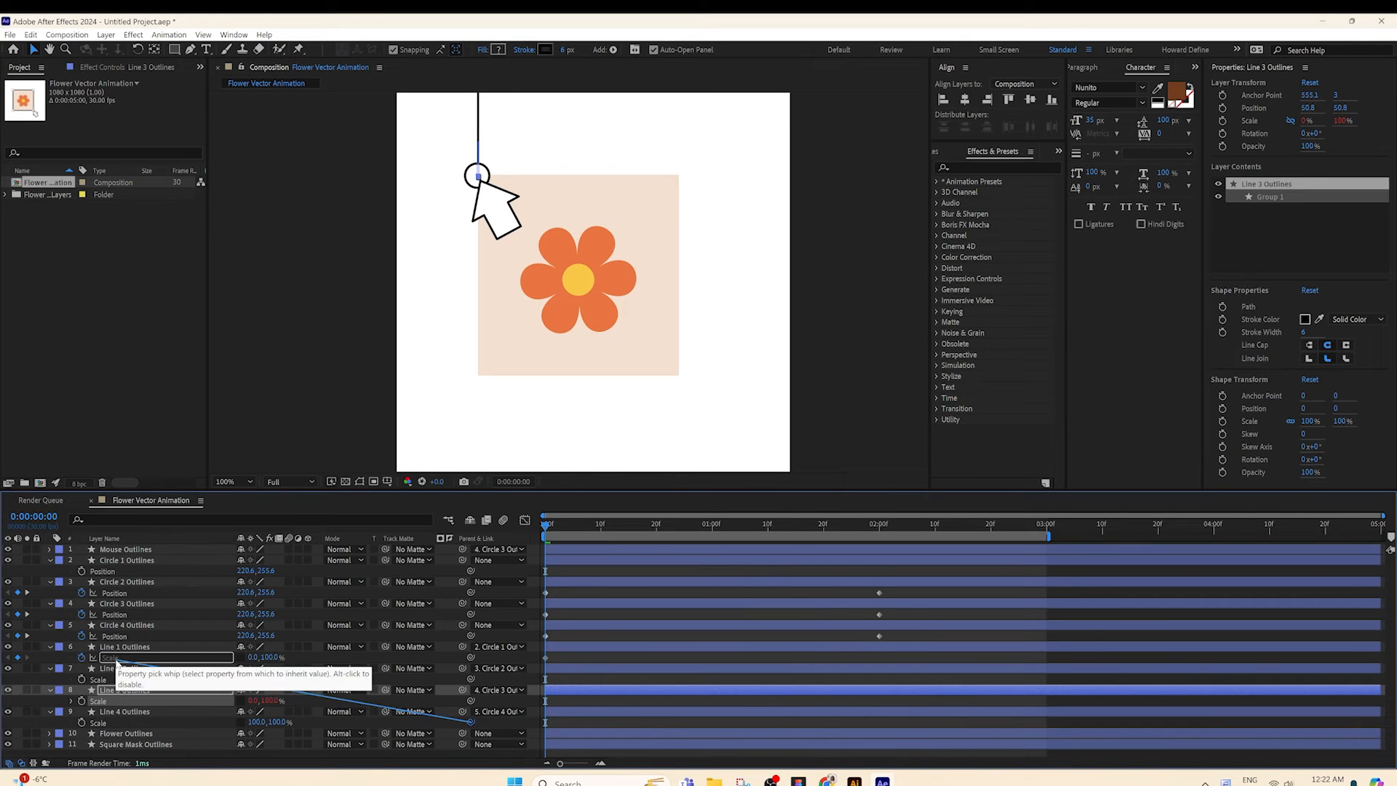
left_click(124, 711)
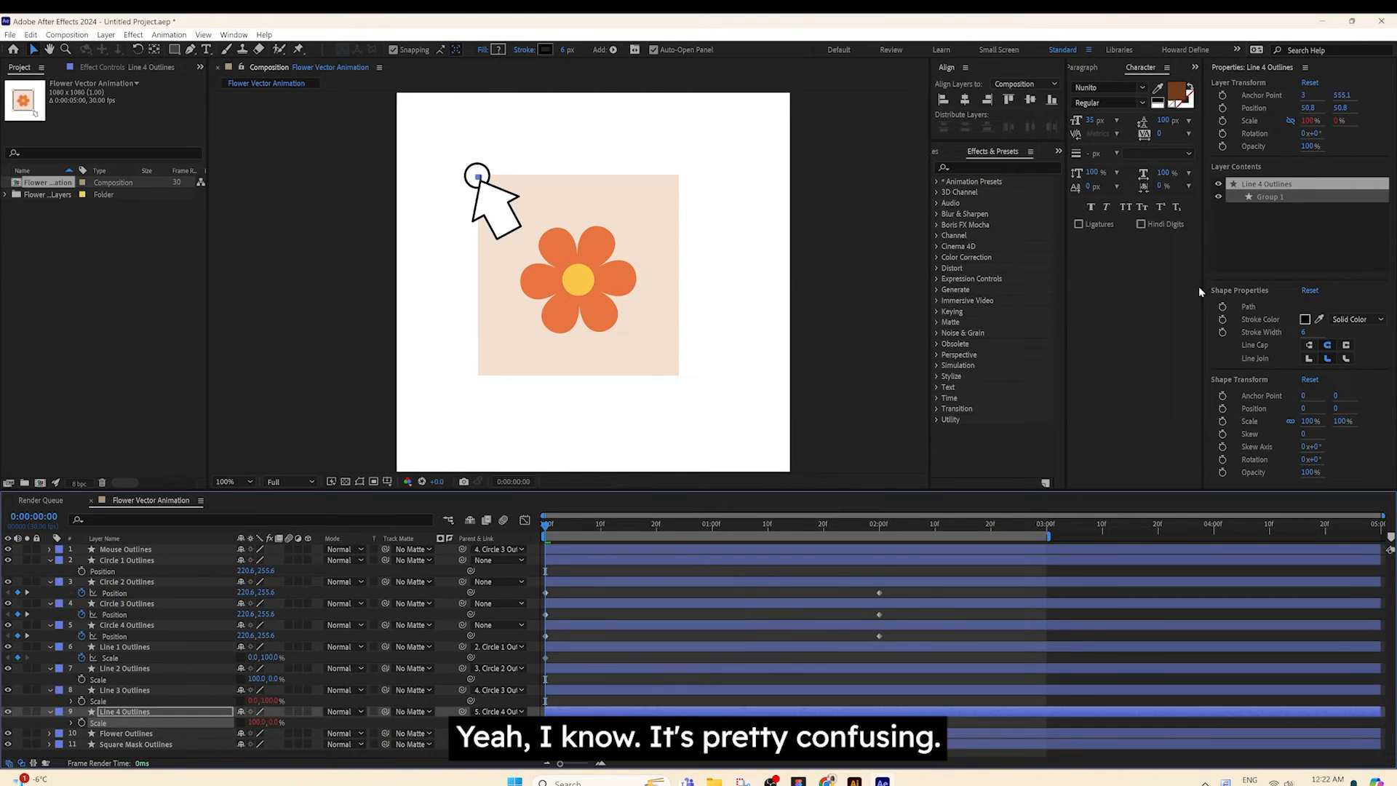
left_click(124, 667)
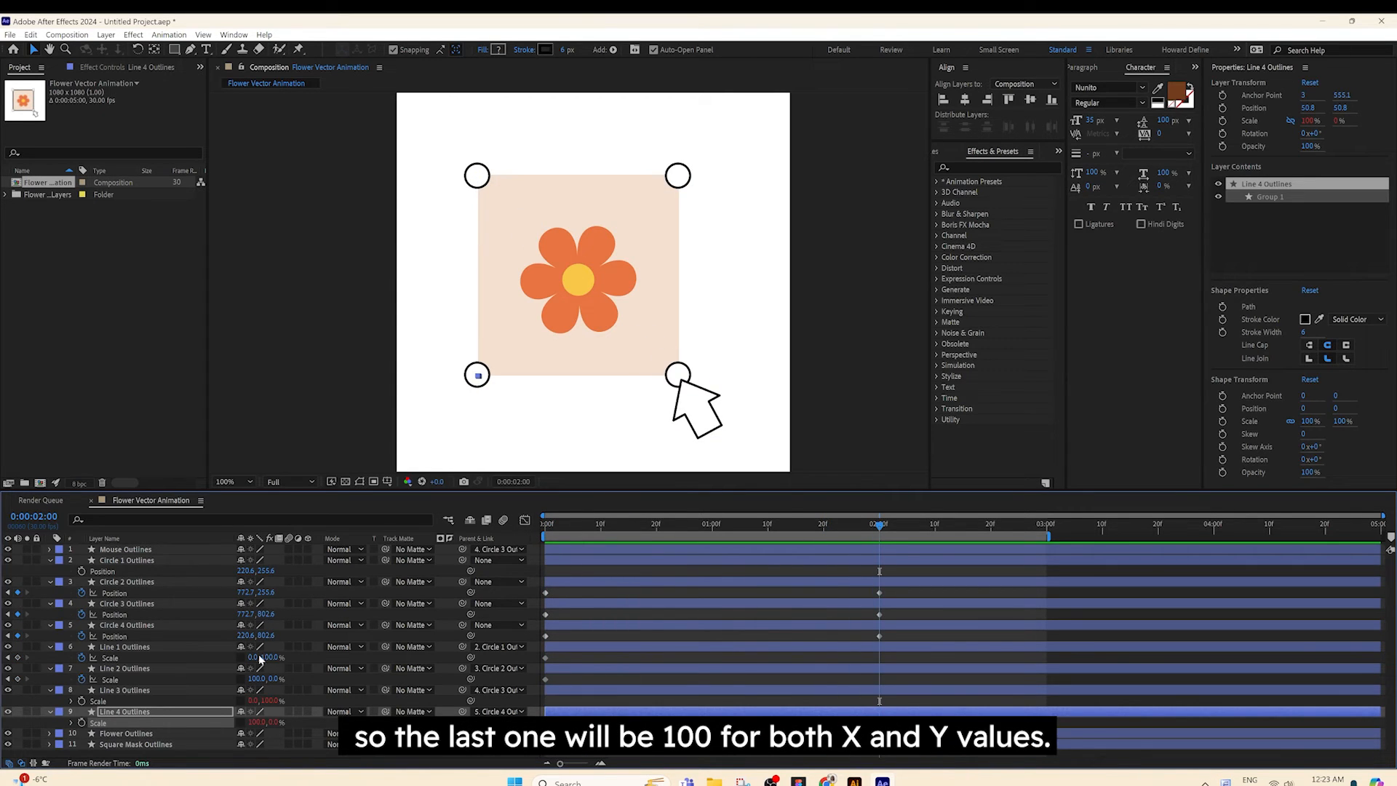
double_click(258, 658)
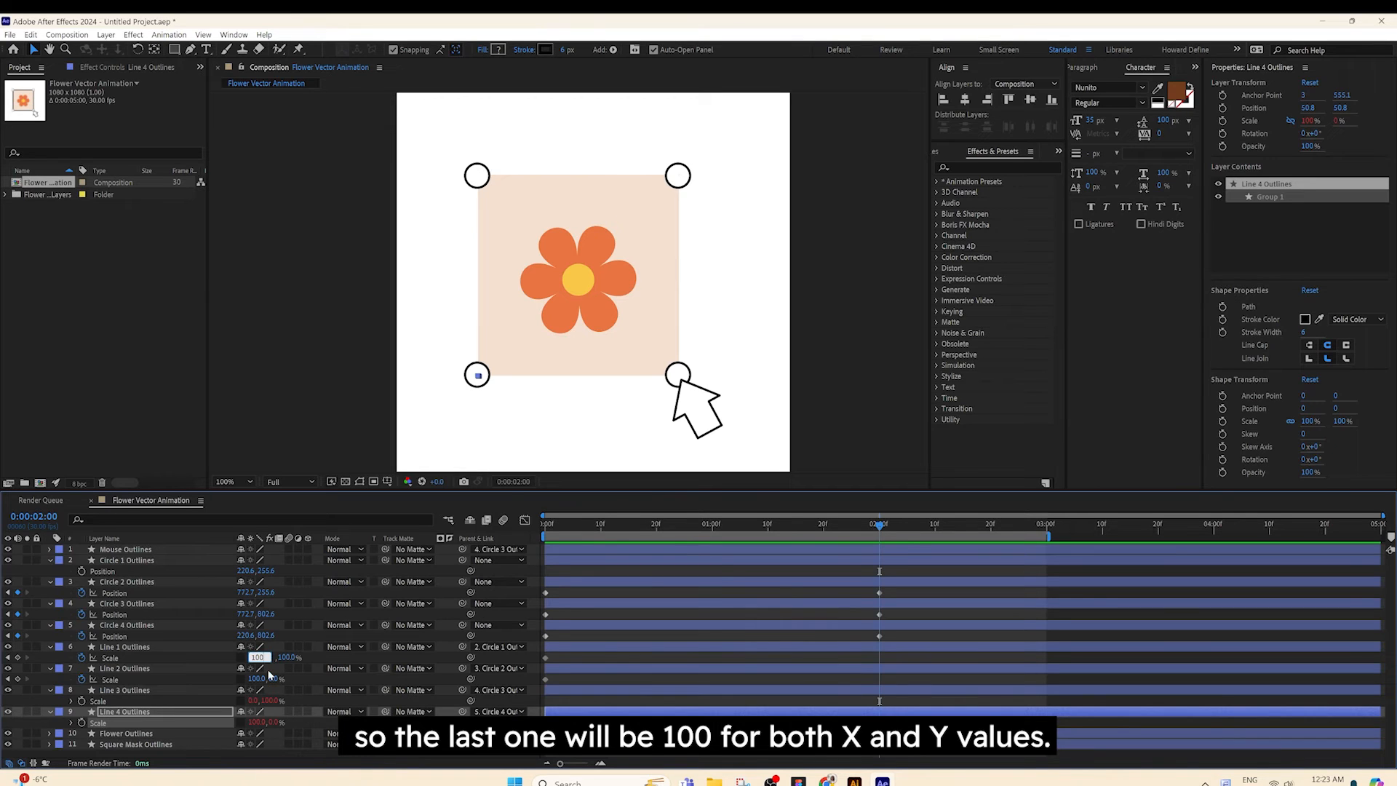
left_click(124, 668)
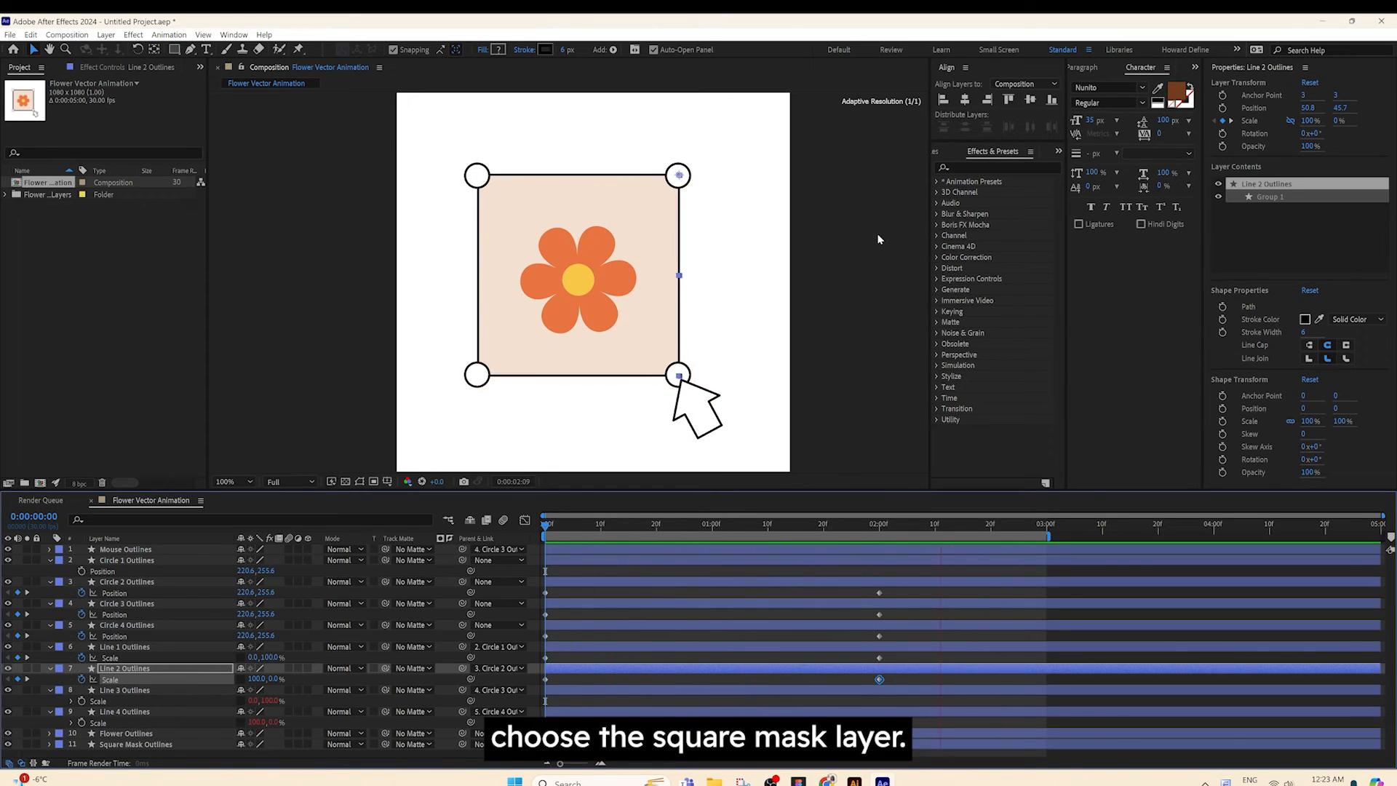
Step: Move the Square Mask anchor to the top-left circle and edit its frame-zero Scale keyframe
left_click(136, 743)
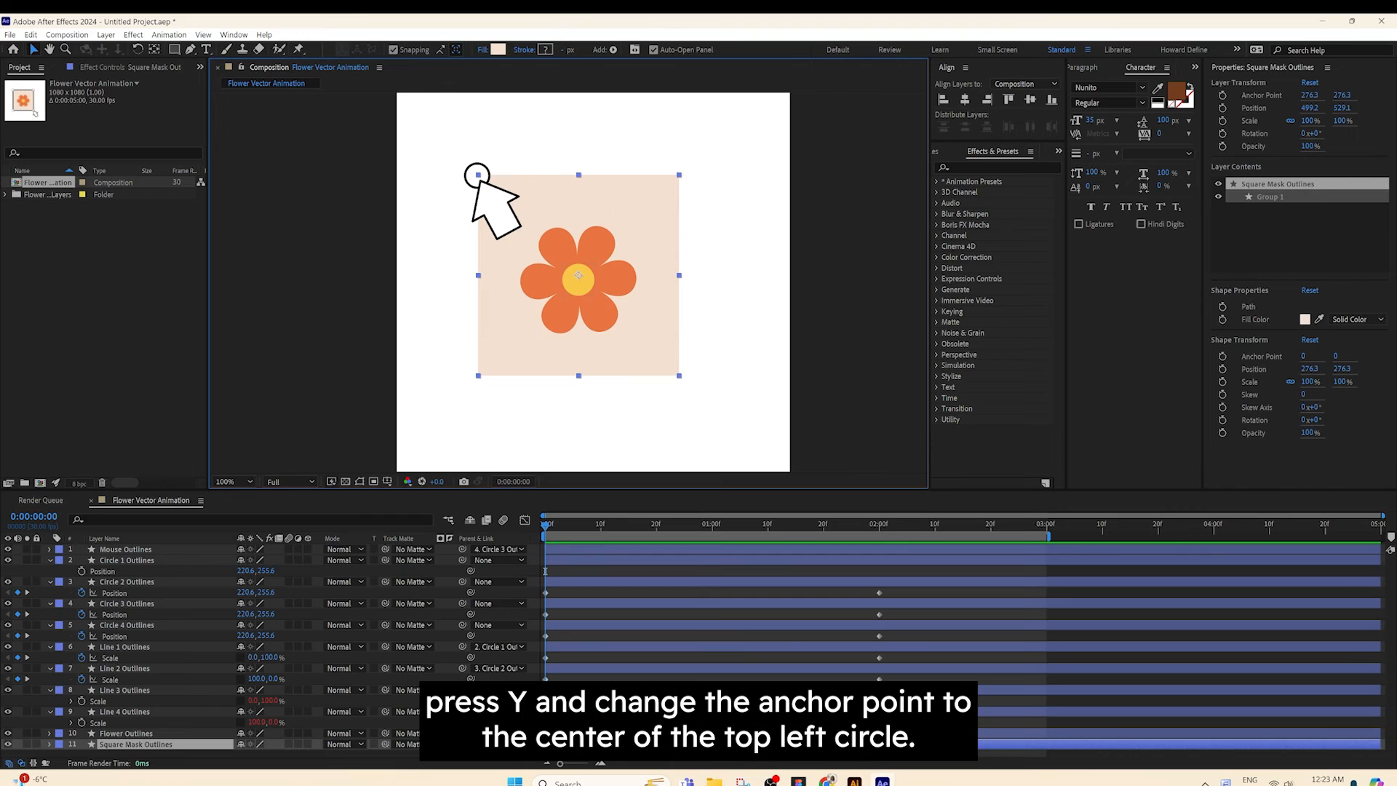
key("y")
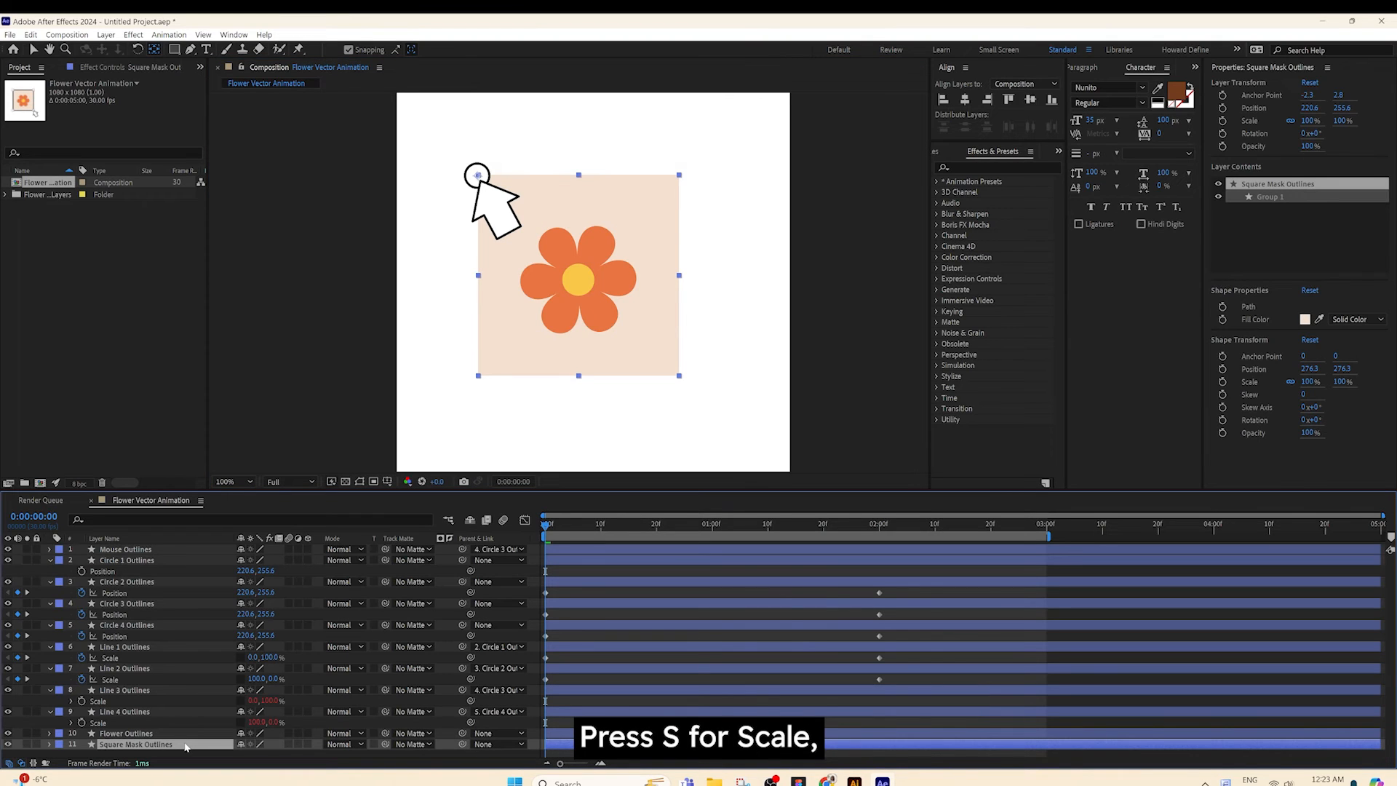
key("s")
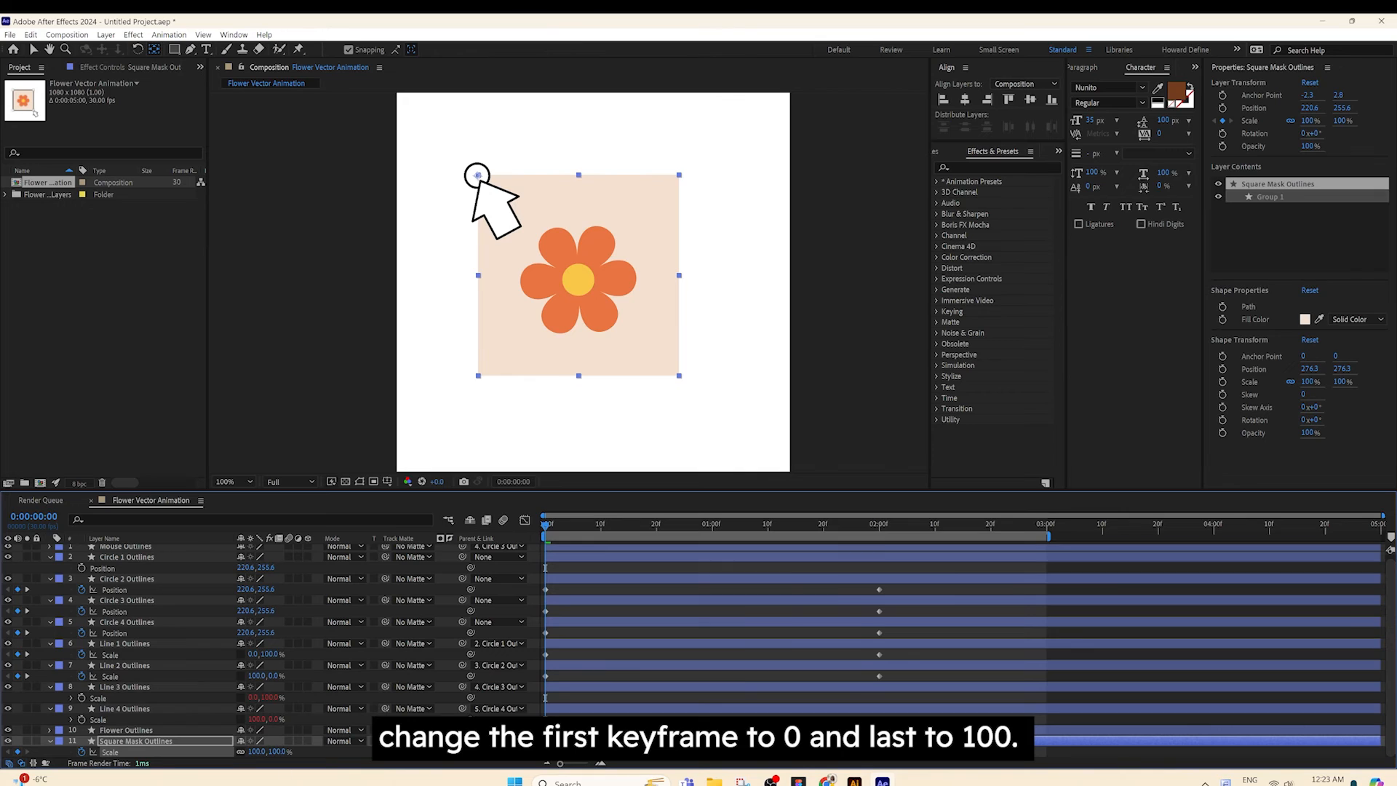
double_click(258, 751)
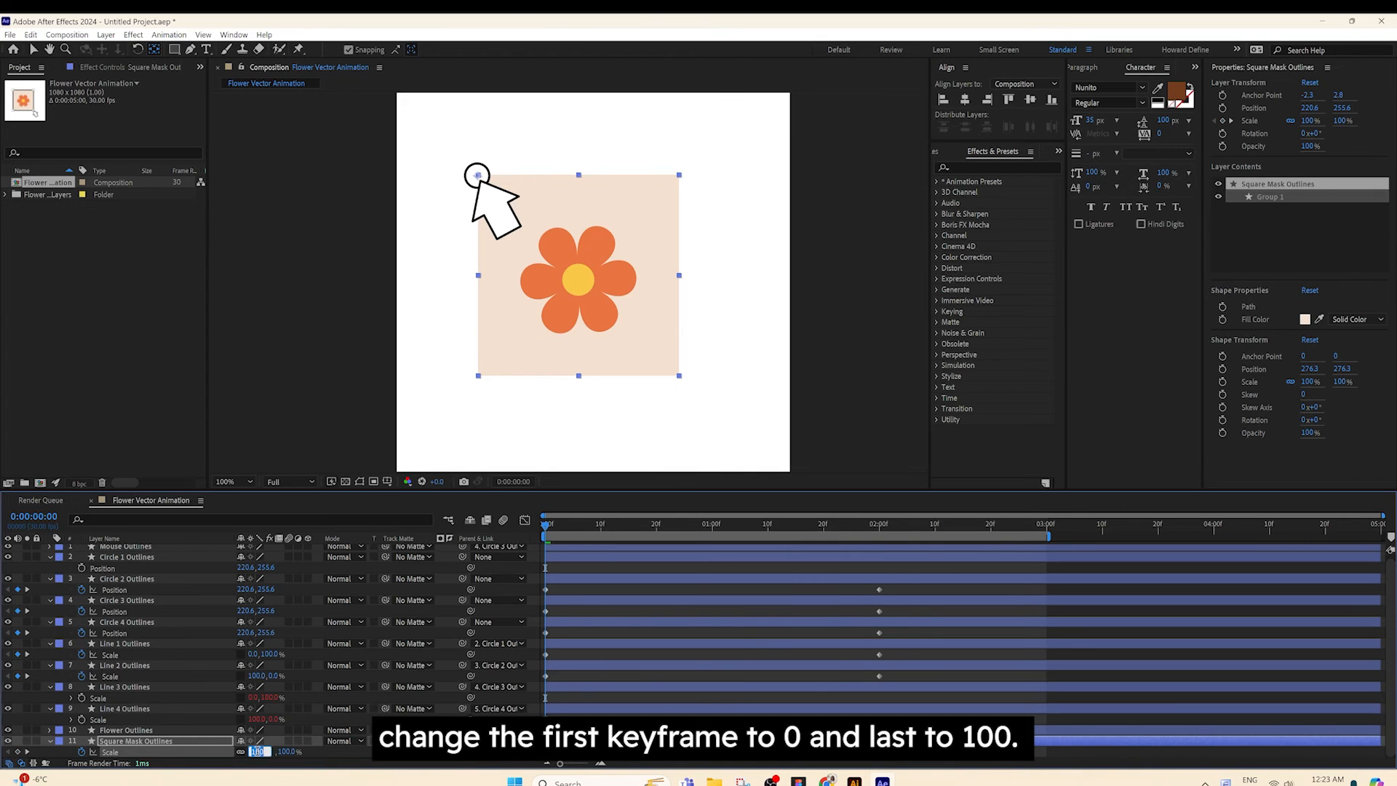